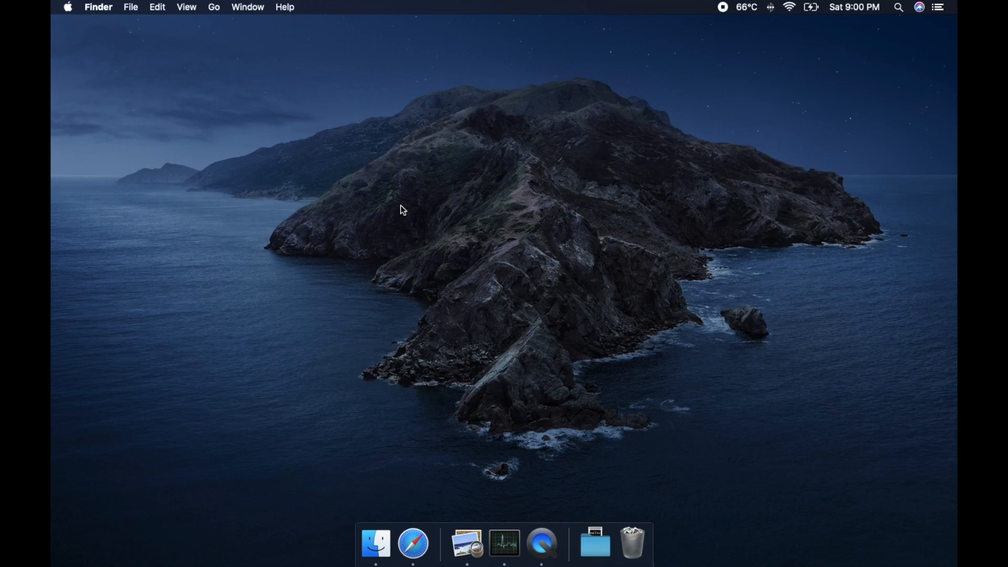
pyautogui.moveTo(403, 213)
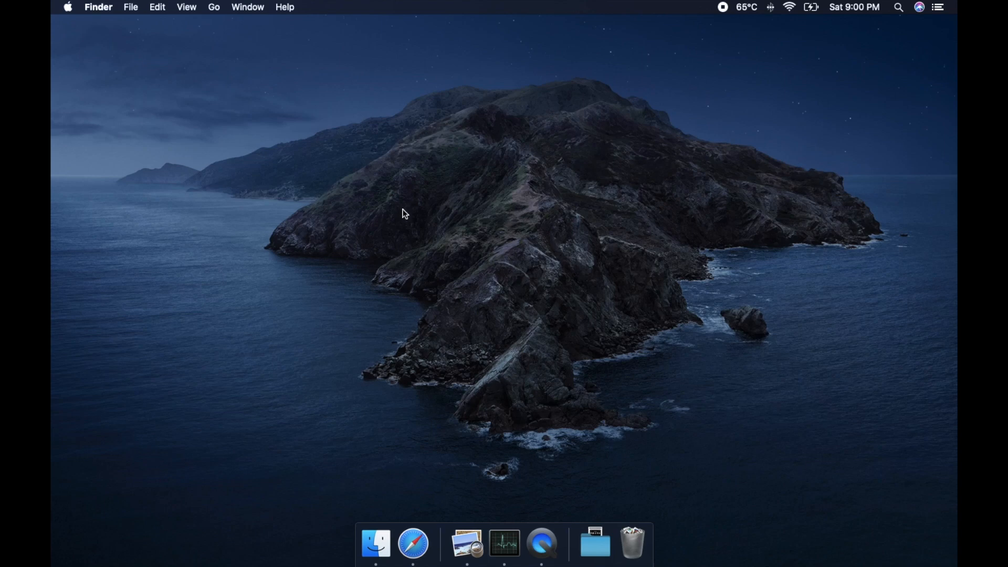
# - Show About This Mac from the Apple menu: macOS Catalina 10.15.4 on a 2017 MacBook Air
pyautogui.click(67, 7)
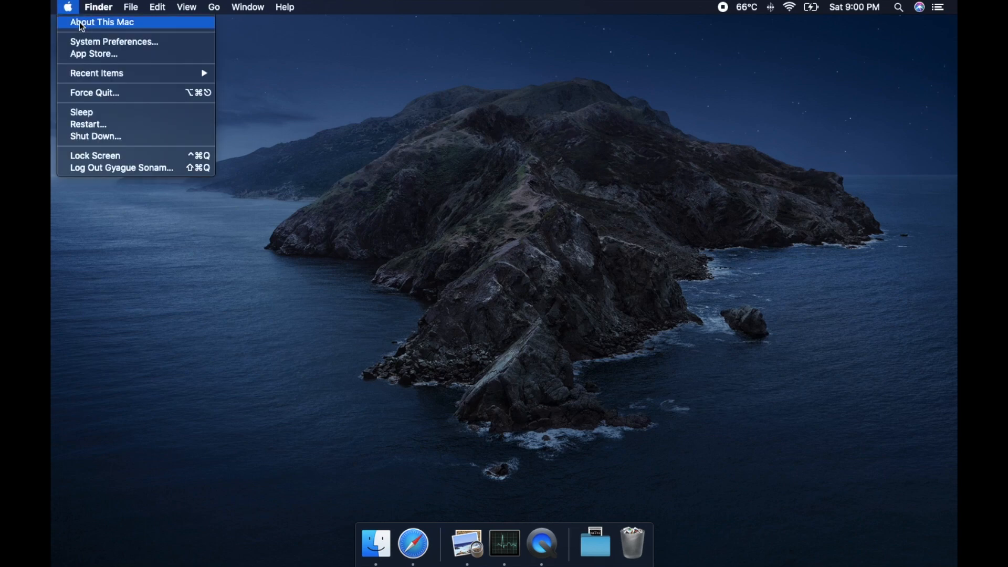
pyautogui.click(102, 22)
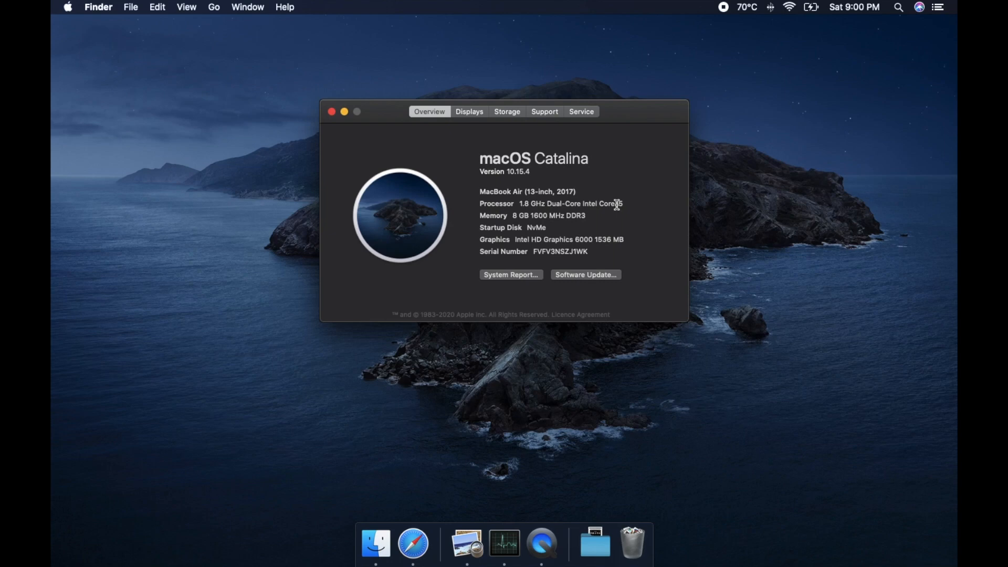
pyautogui.moveTo(617, 206)
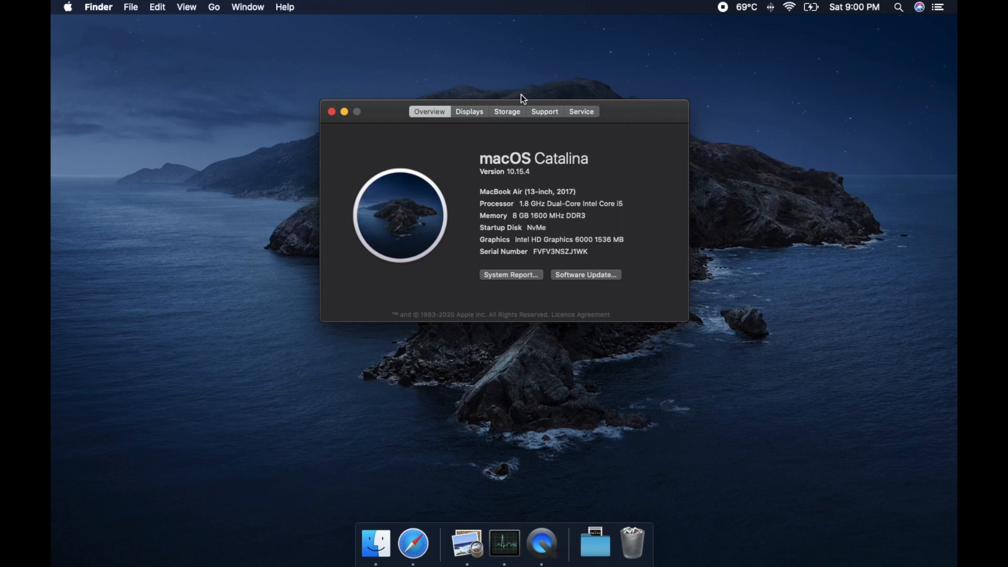
pyautogui.moveTo(296, 180)
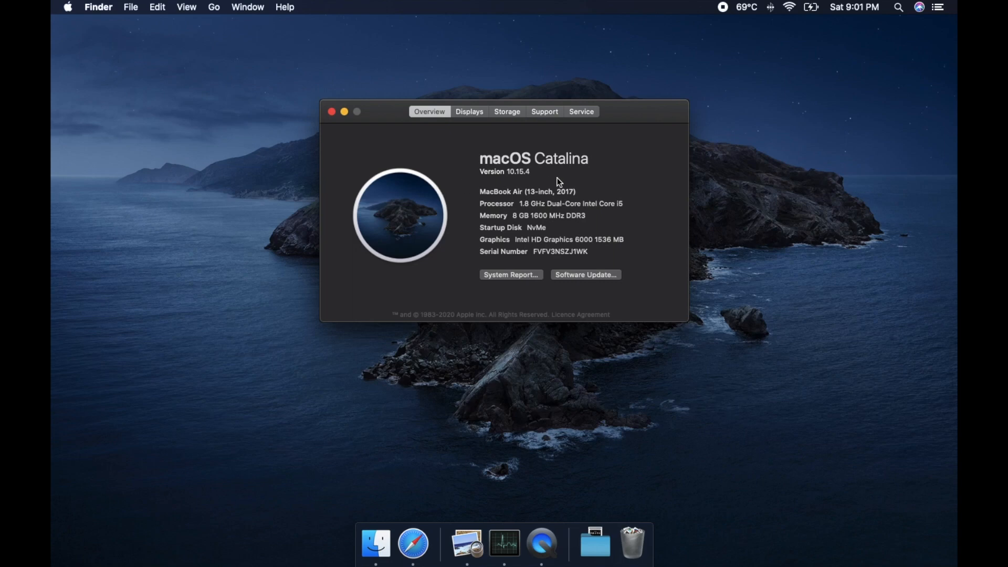
pyautogui.moveTo(554, 179)
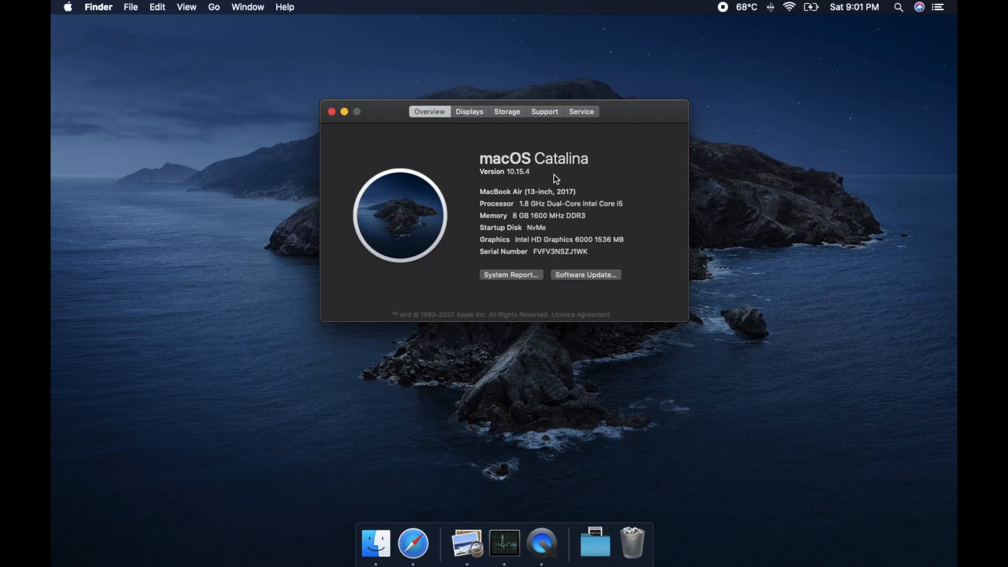
# - View storage: 62.53 GB free on the NvMe drive and 459.36 GB on the external SSD
pyautogui.click(505, 112)
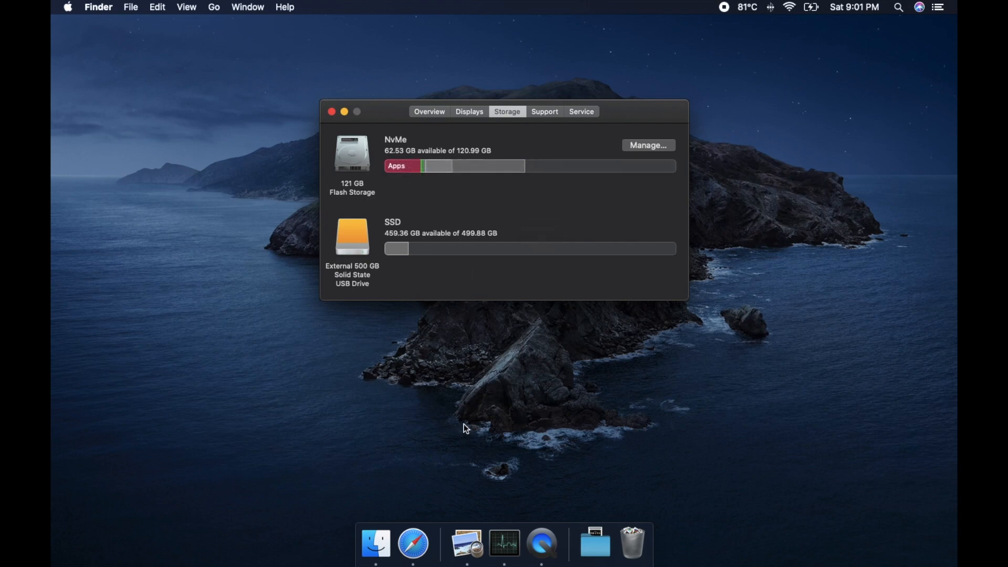
pyautogui.moveTo(413, 543)
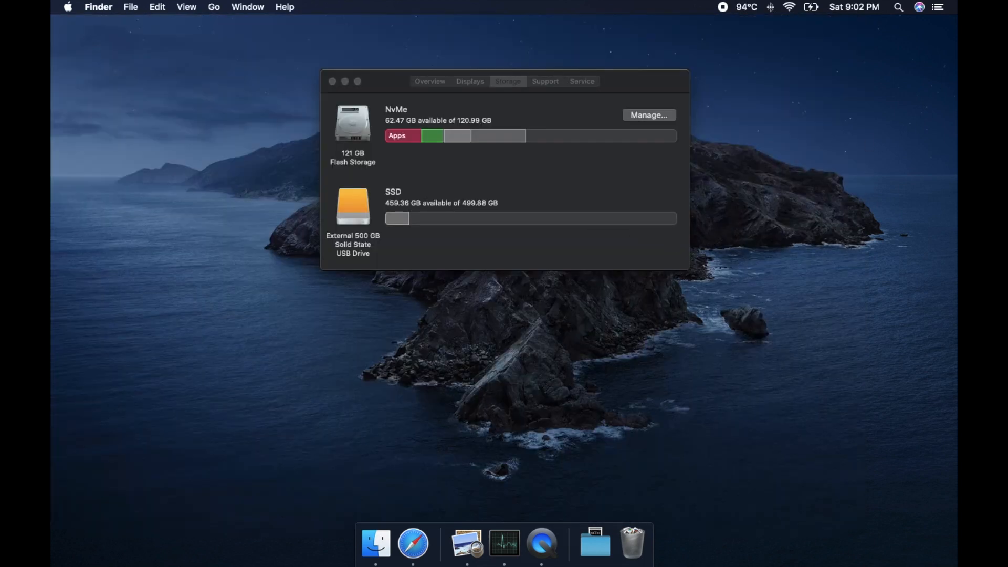
pyautogui.moveTo(734, 64)
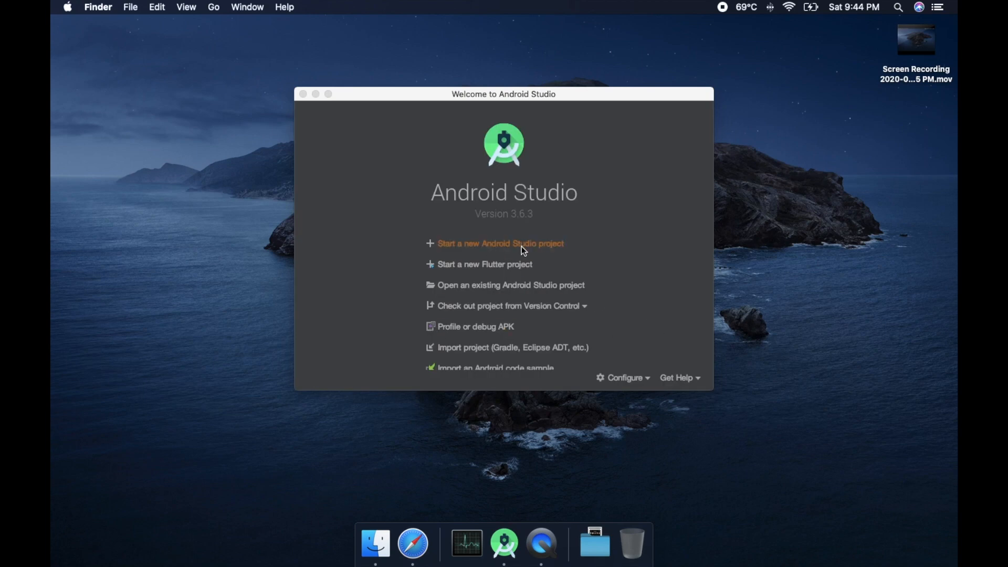
# - Create a Kotlin Basic Activity project 'My Application' with minimum API 16 and default settings
pyautogui.click(500, 243)
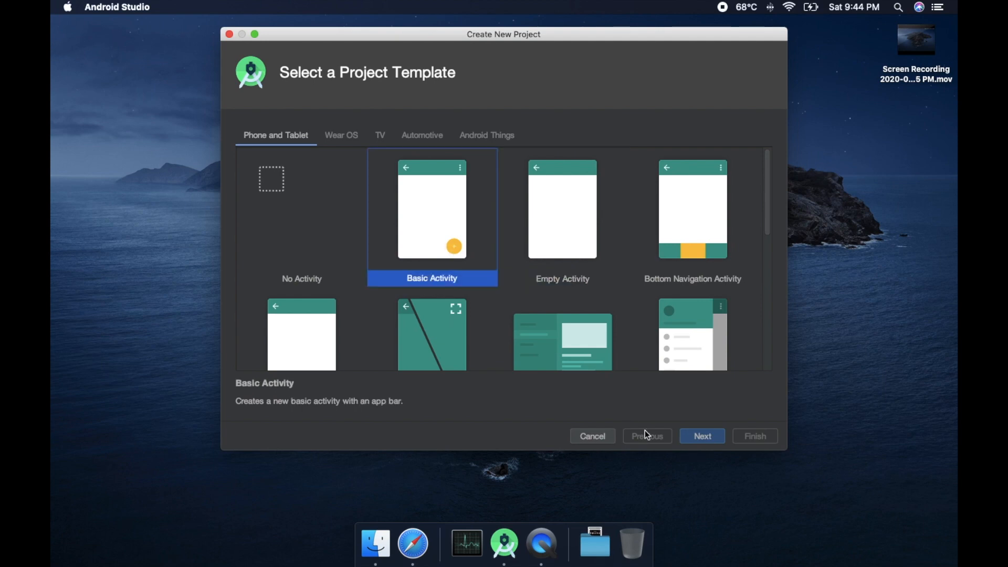
pyautogui.click(700, 435)
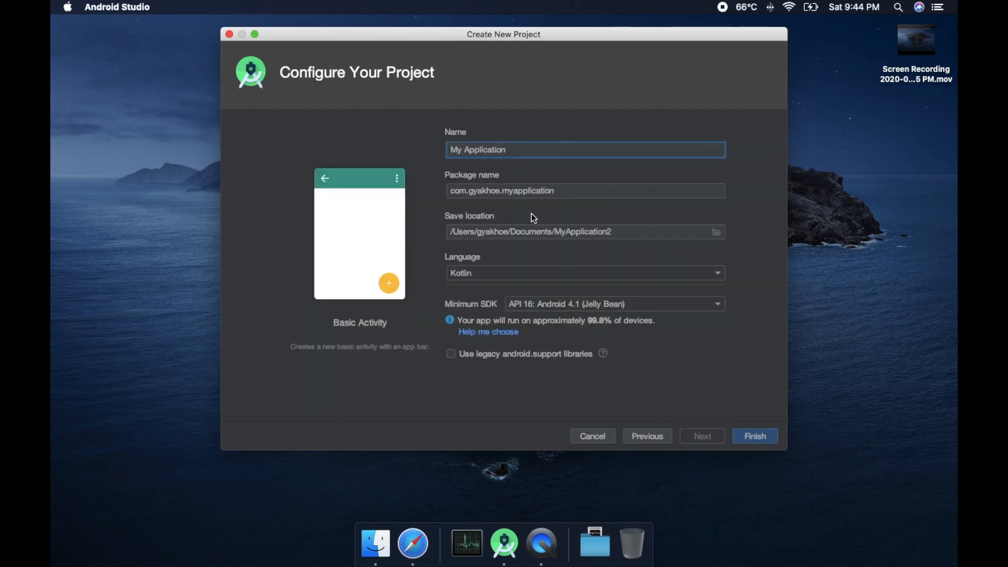
pyautogui.write('An')
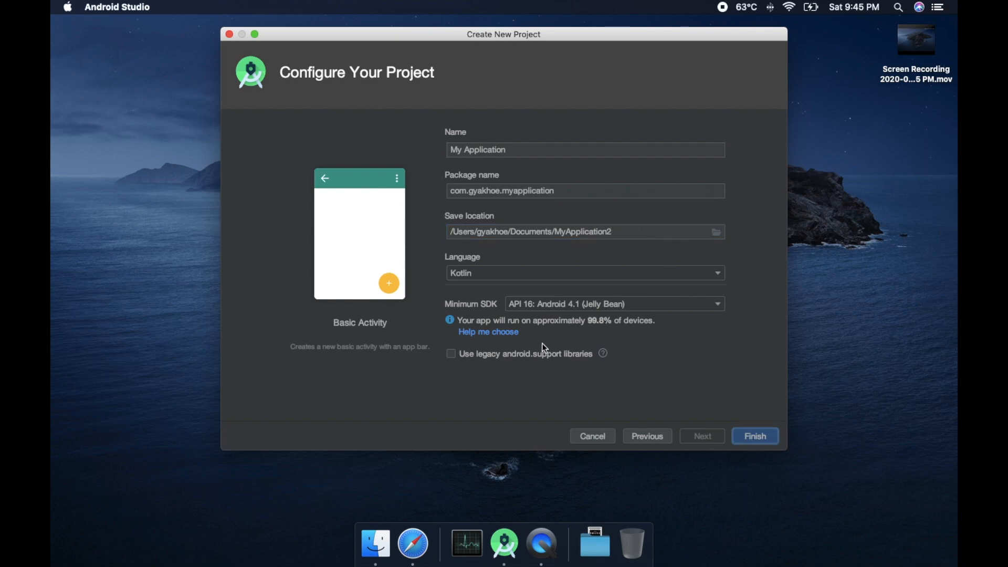
pyautogui.click(755, 436)
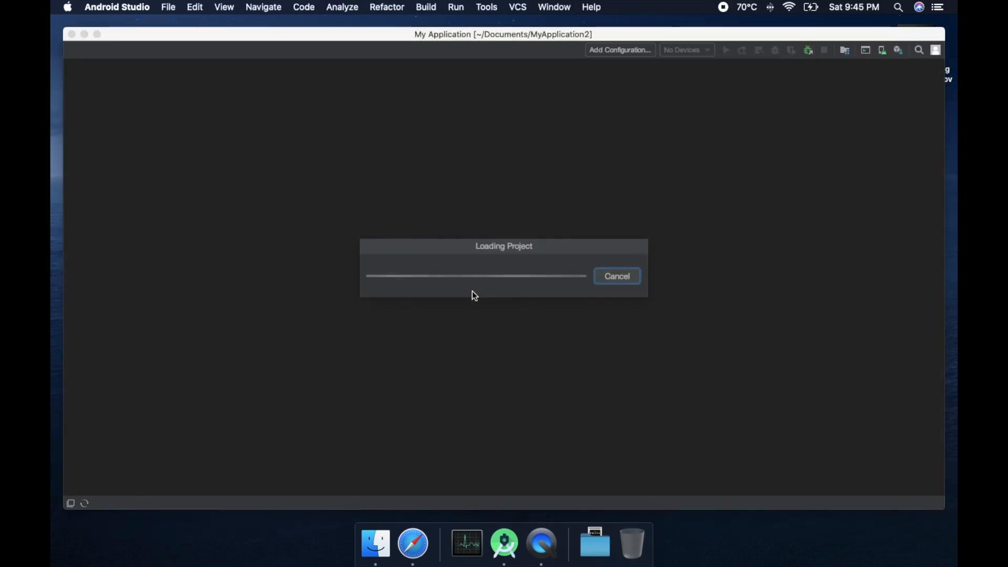
pyautogui.moveTo(681, 331)
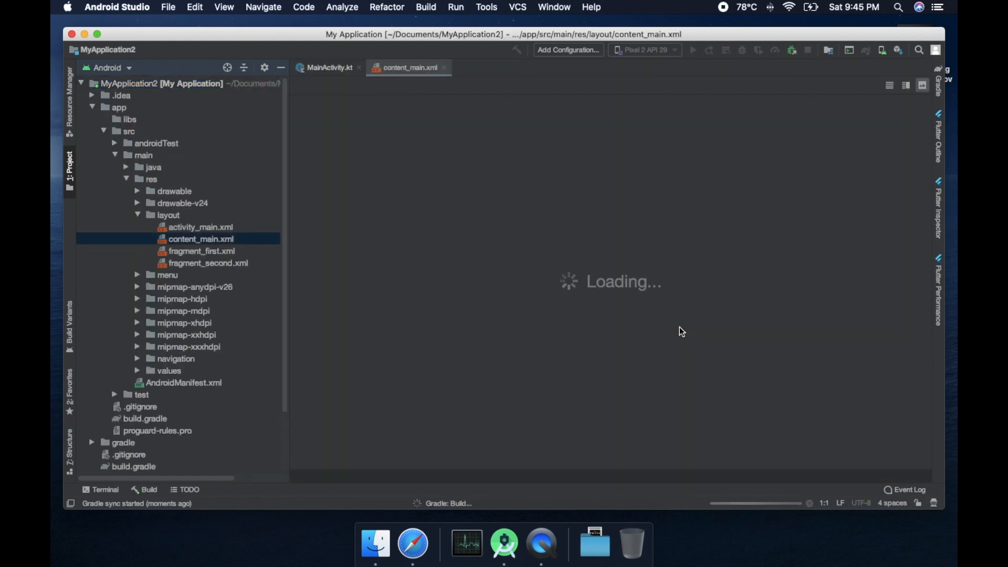
pyautogui.moveTo(451, 434)
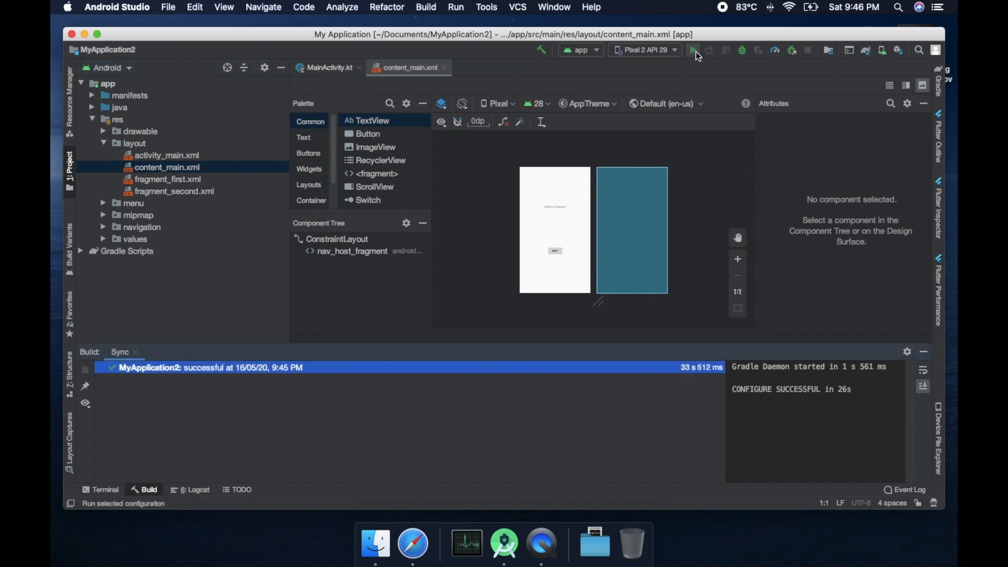
# - Run the app on the Pixel 2 API 29 emulator until it installs and launches
pyautogui.click(693, 50)
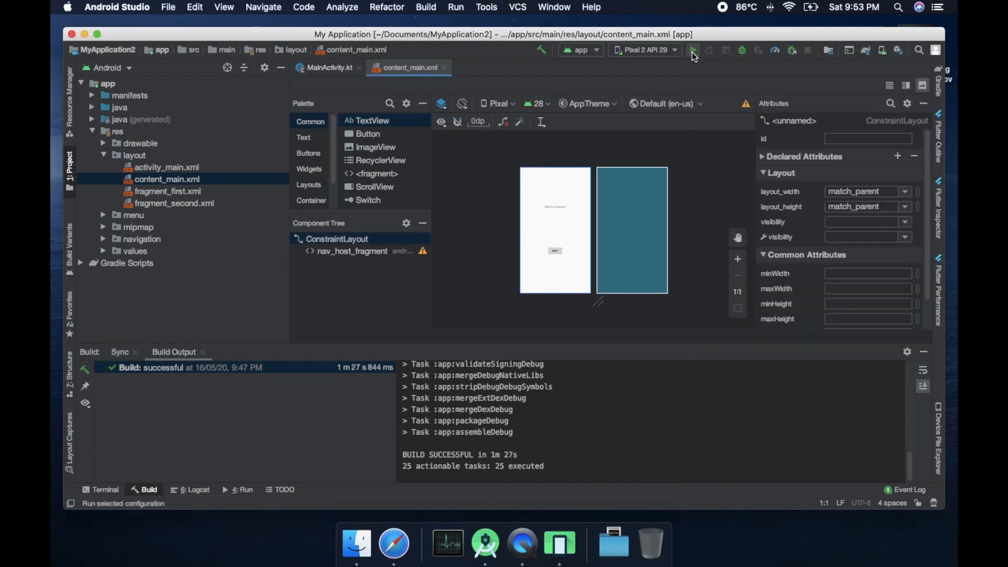
pyautogui.click(692, 50)
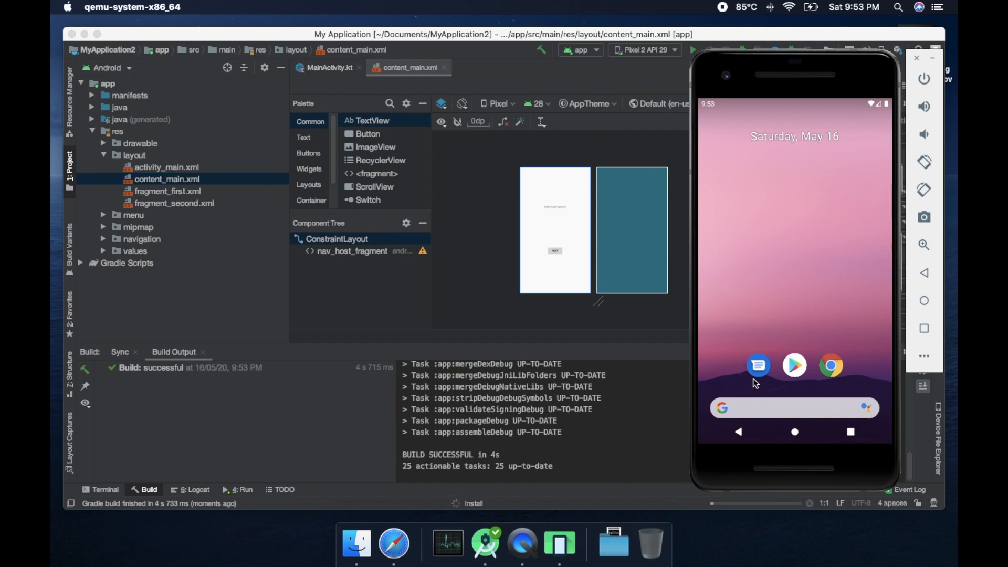
pyautogui.moveTo(802, 383)
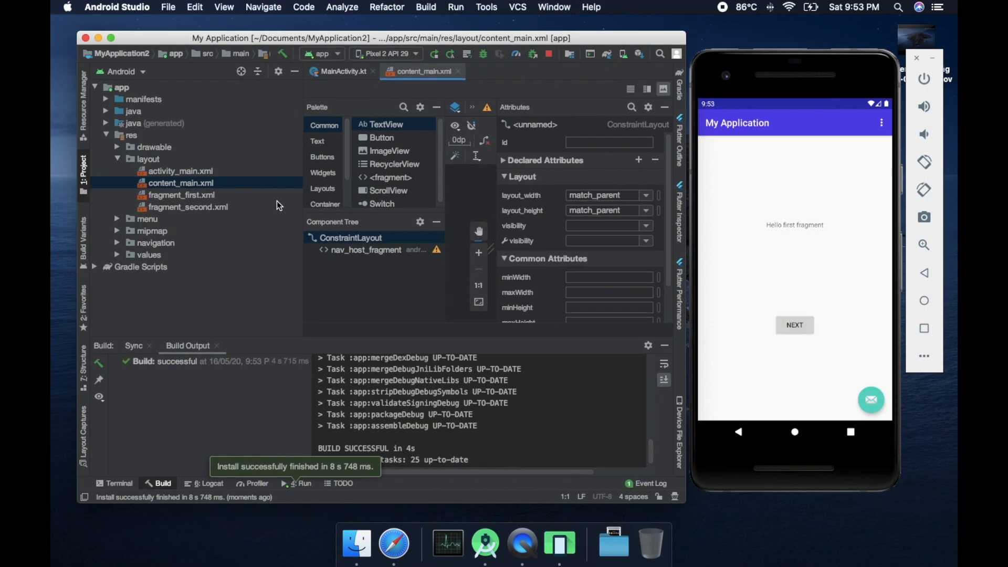
# - Locate the Snackbar.make call in MainActivity.kt
pyautogui.click(118, 158)
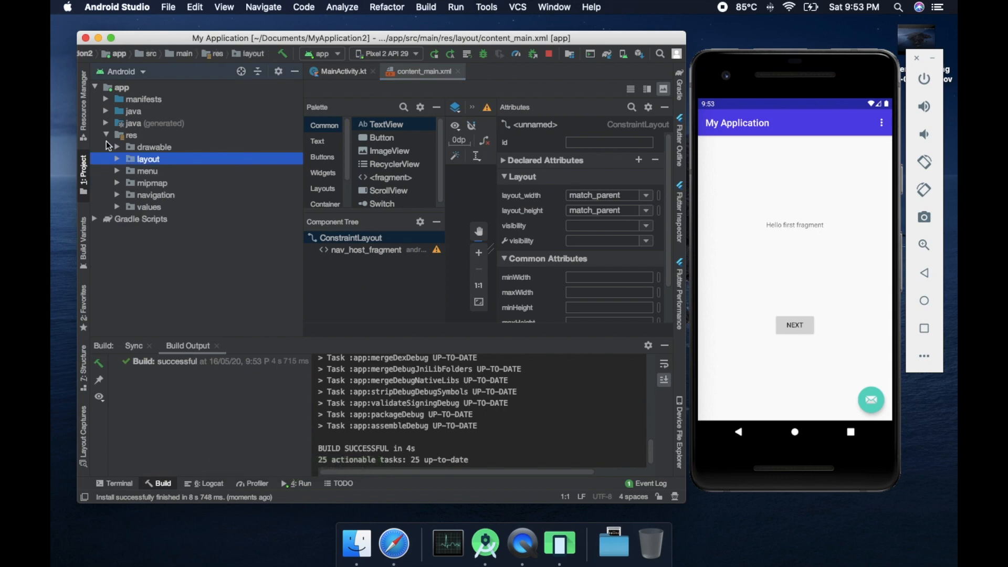
pyautogui.click(131, 136)
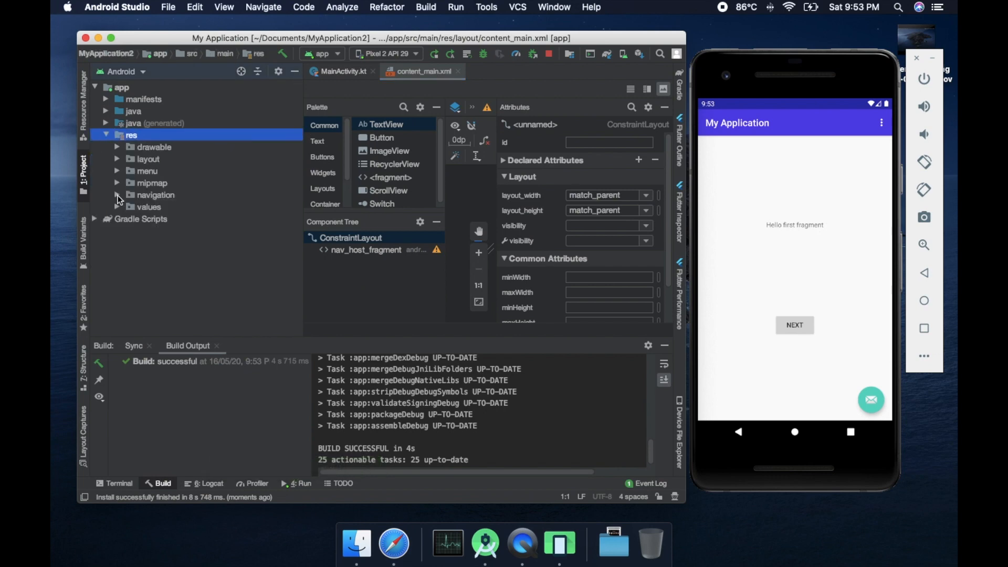
pyautogui.click(106, 110)
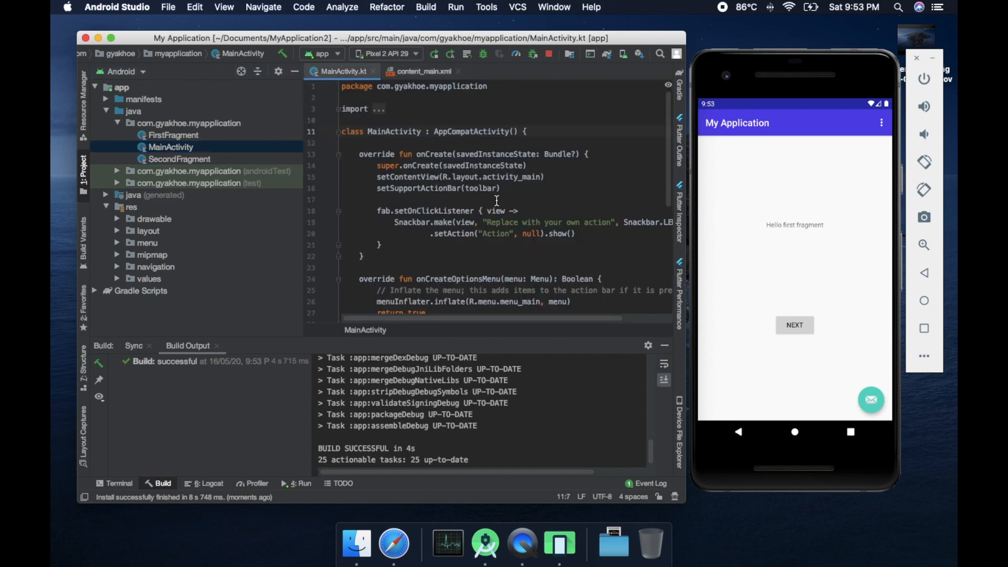
pyautogui.scroll(-3)
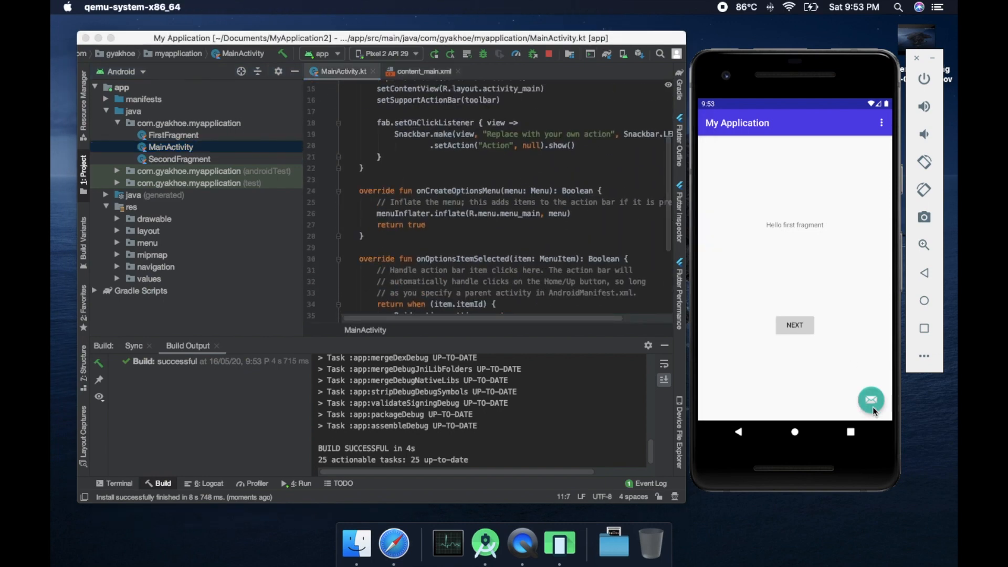
# - Change the snackbar text to 'Something for testing', apply changes, and show it in the emulator
pyautogui.click(606, 136)
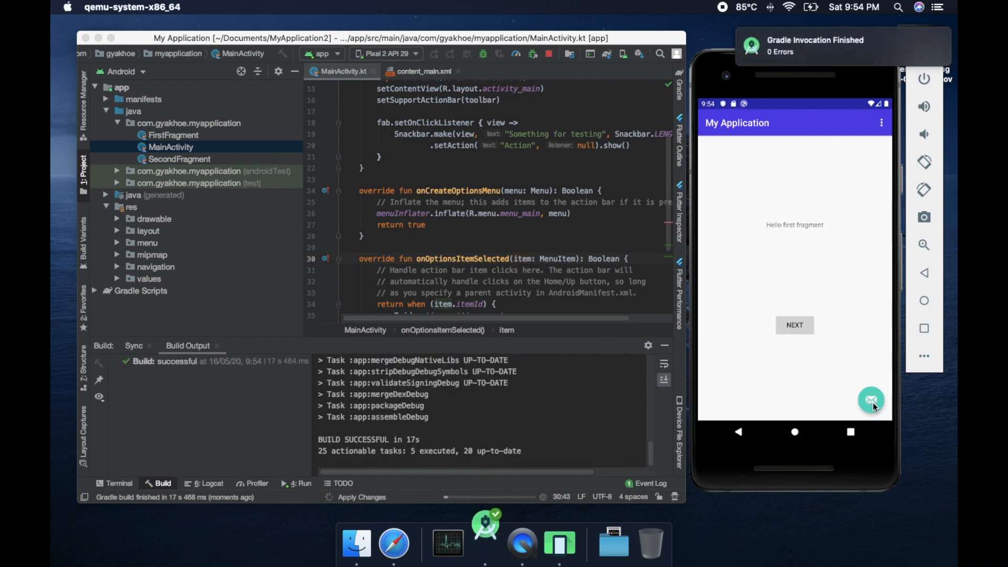
pyautogui.click(872, 399)
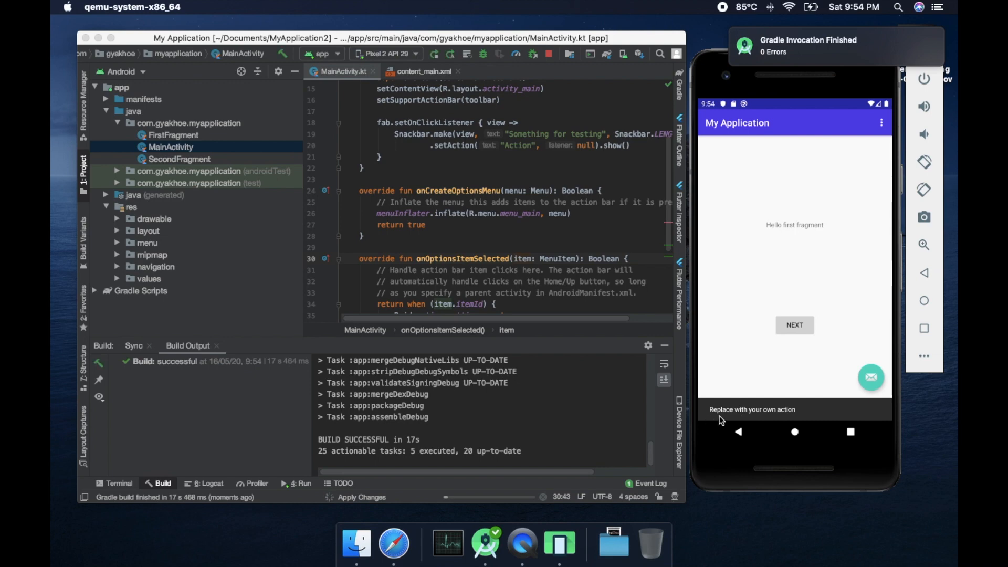
pyautogui.doubleClick(587, 133)
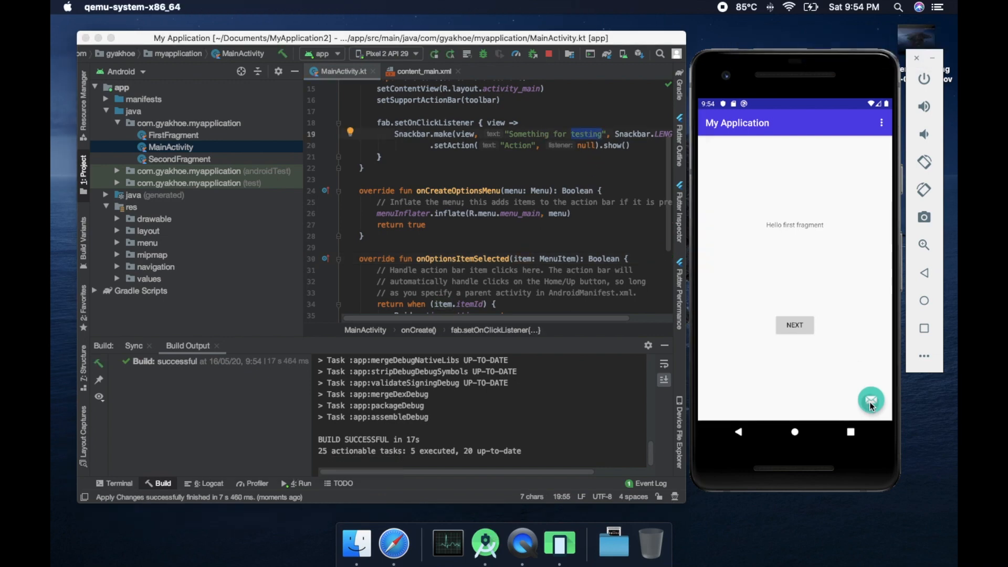
pyautogui.click(871, 400)
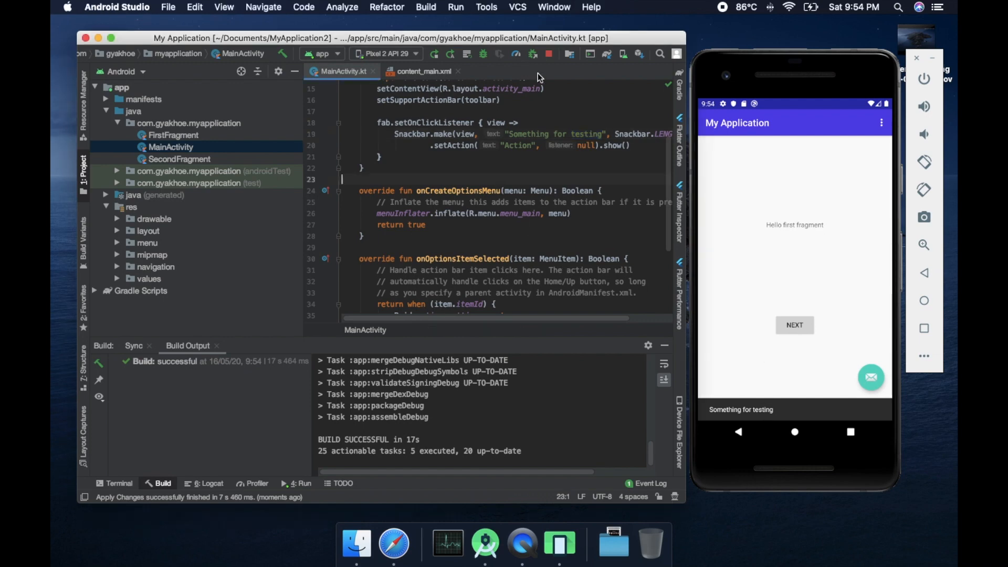
# - Launch Activity Monitor via Spotlight and review memory and CPU usage of the emulator and Android Studio
pyautogui.write('aci')
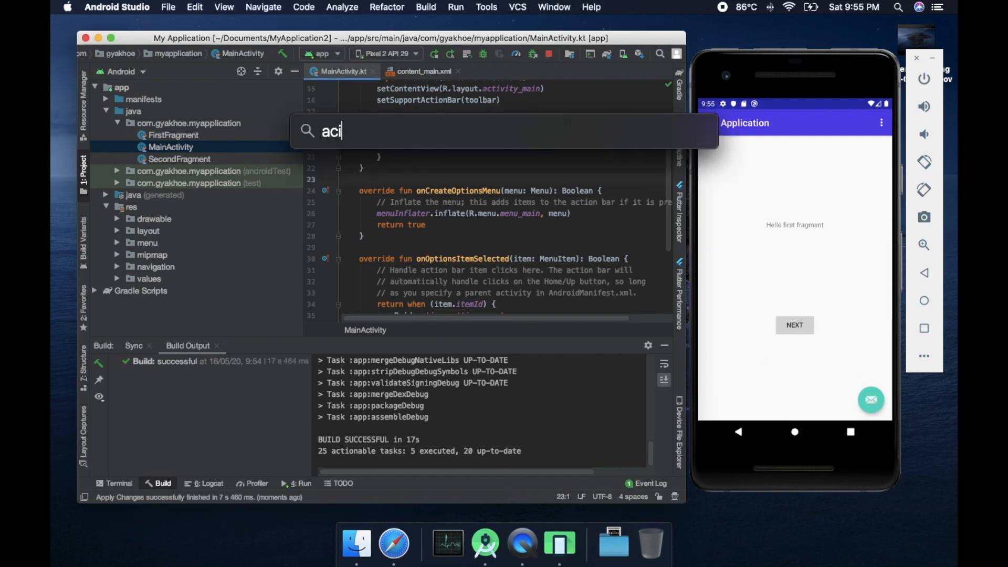
pyautogui.click(447, 543)
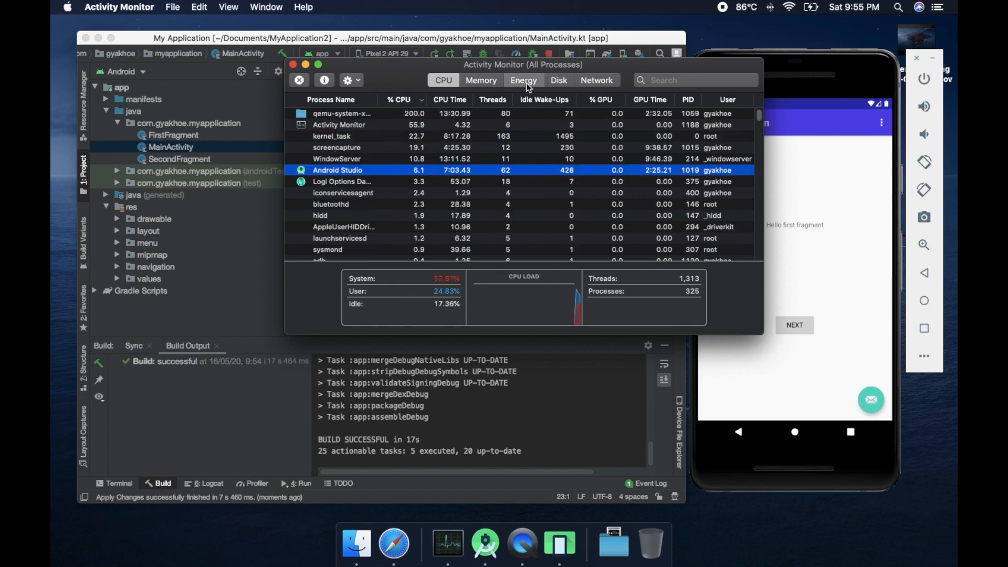
pyautogui.click(480, 79)
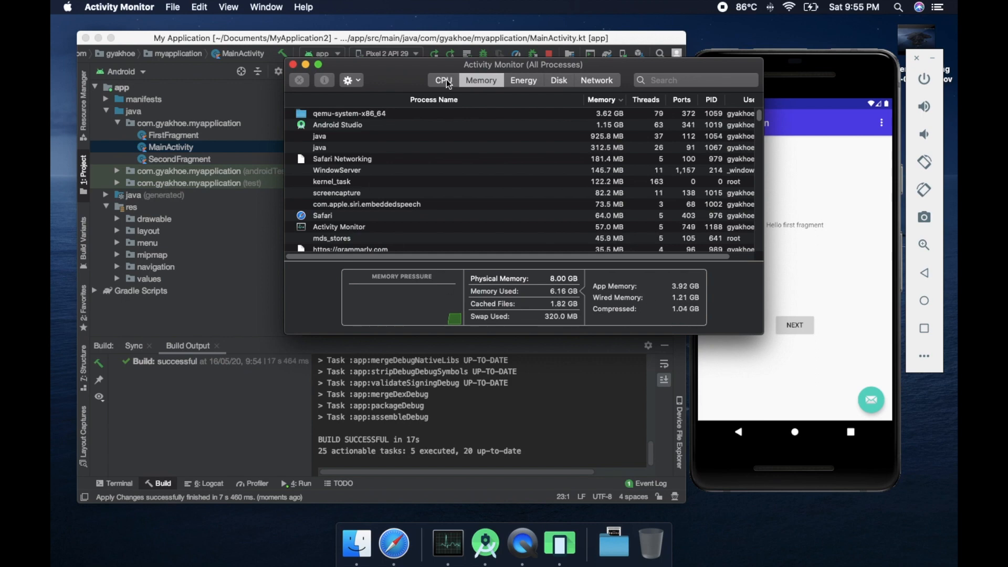
pyautogui.click(442, 80)
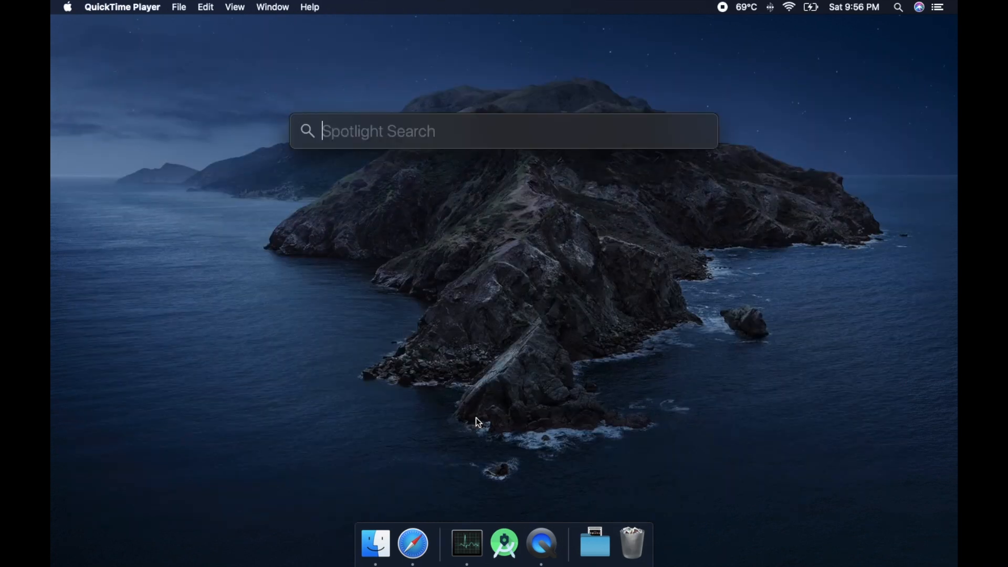
# - Launch Xcode via Spotlight and start a new Single View App project
pyautogui.write('xcd')
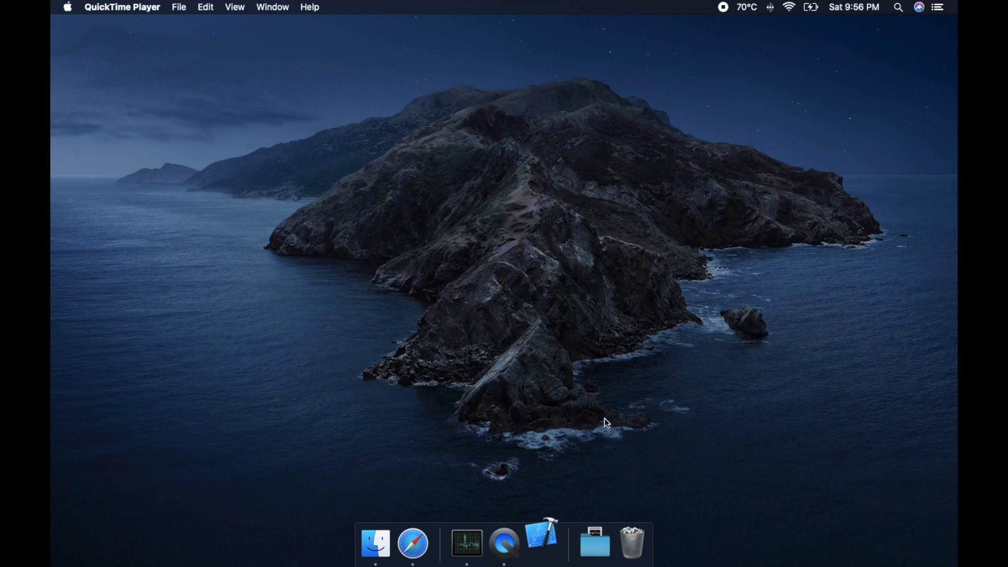
pyautogui.click(540, 545)
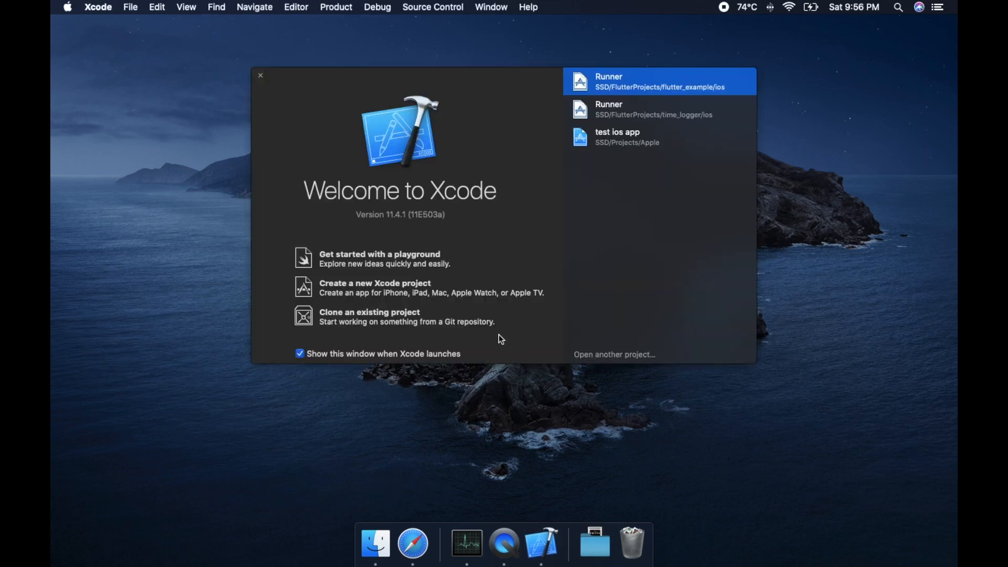
pyautogui.click(374, 282)
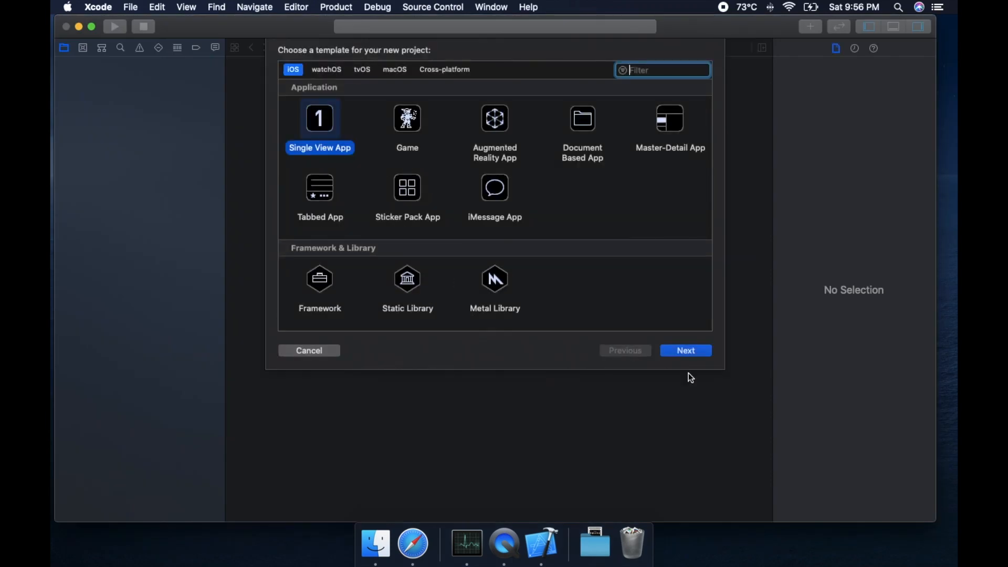
pyautogui.click(686, 350)
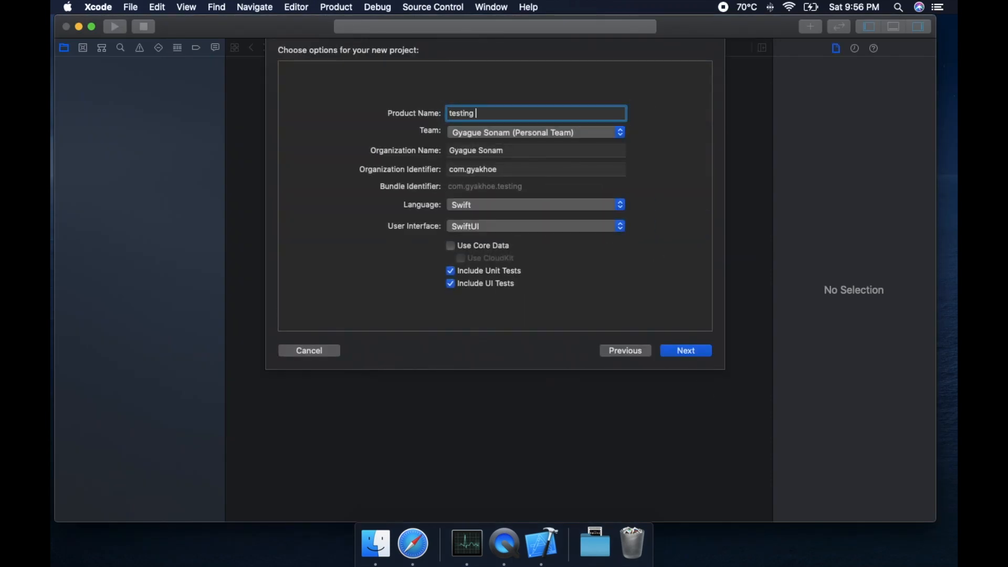
# - Name the project 'testing ios app' with Swift and SwiftUI and save it in Documents
pyautogui.write('ios app')
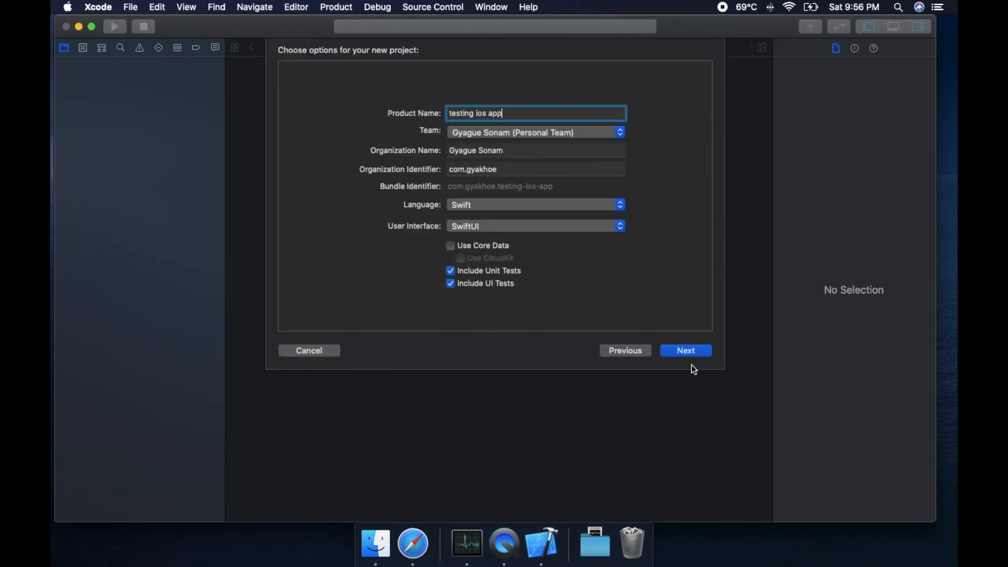
pyautogui.click(686, 351)
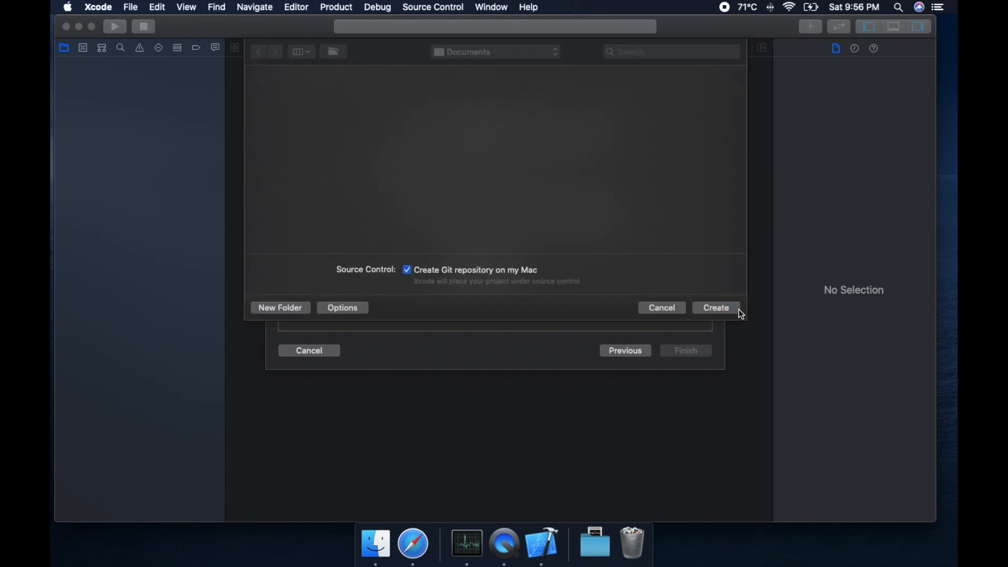
pyautogui.click(715, 308)
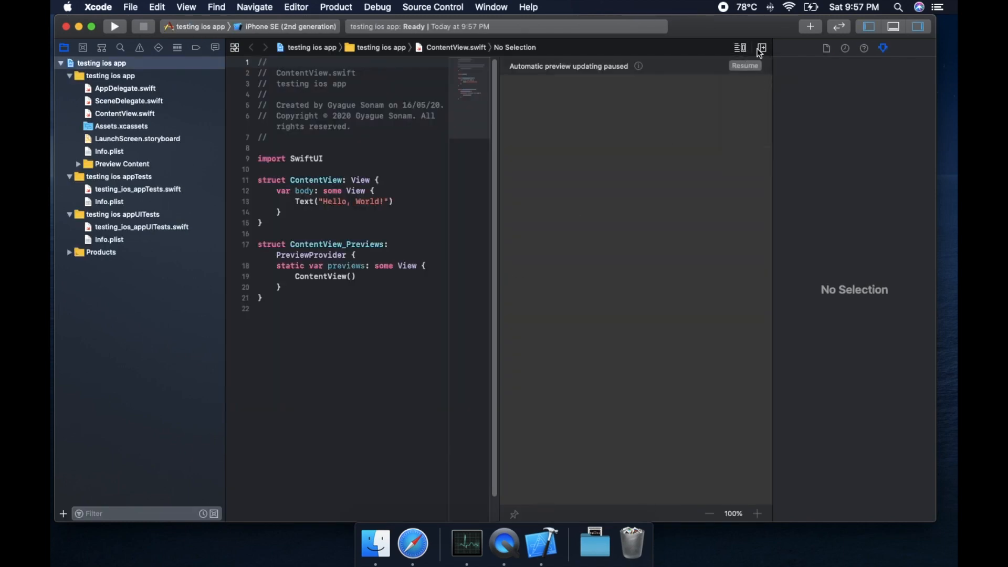
# - Build and run the app on the iPhone SE (2nd generation) simulator, then return to the editor
pyautogui.click(761, 47)
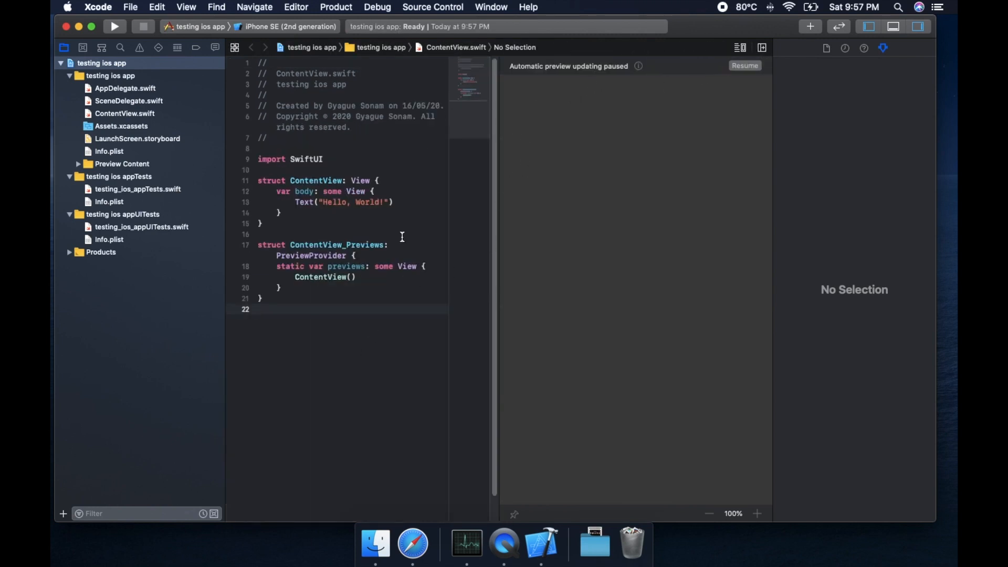
pyautogui.click(114, 26)
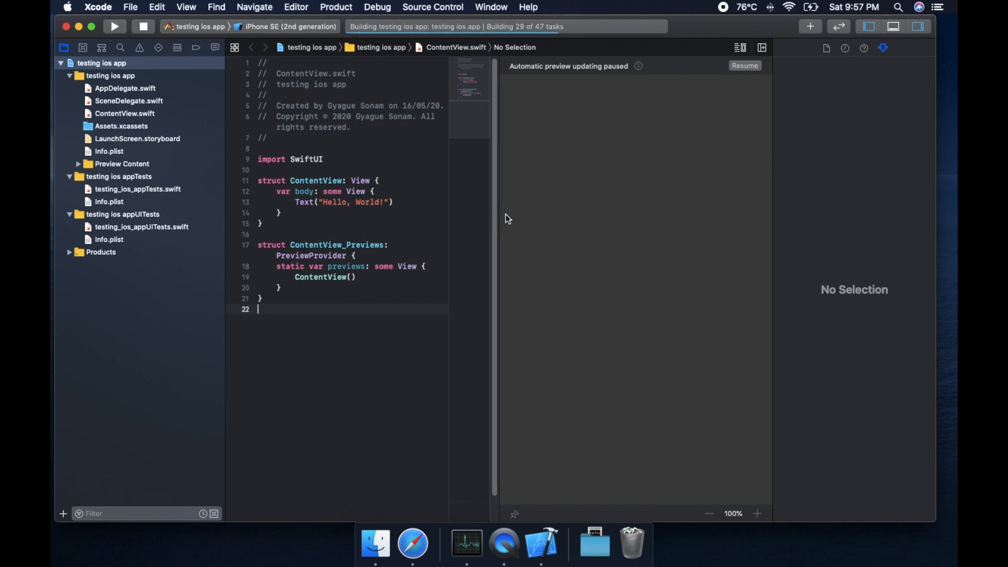
pyautogui.moveTo(510, 222)
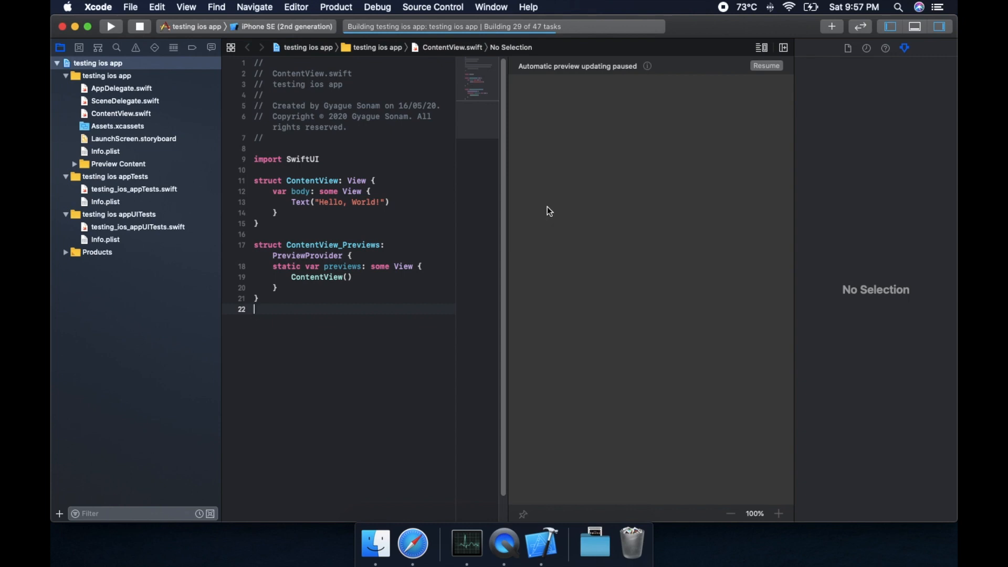
pyautogui.moveTo(879, 52)
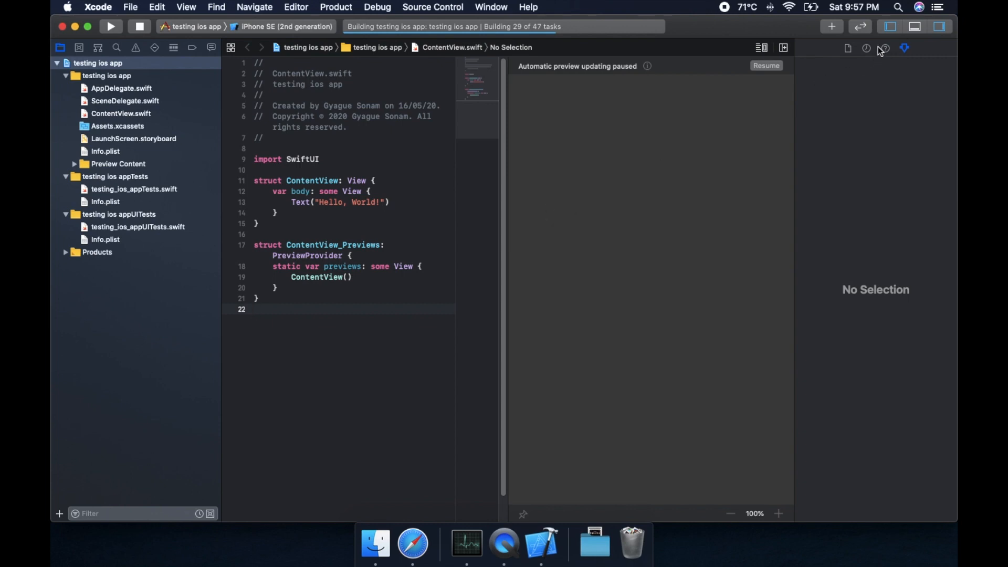
pyautogui.moveTo(883, 47)
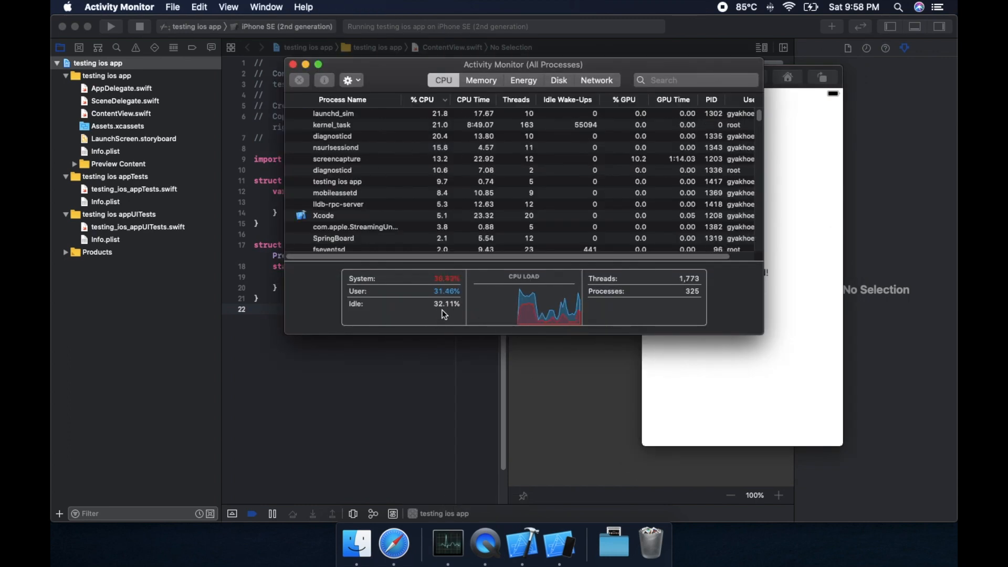
pyautogui.click(480, 80)
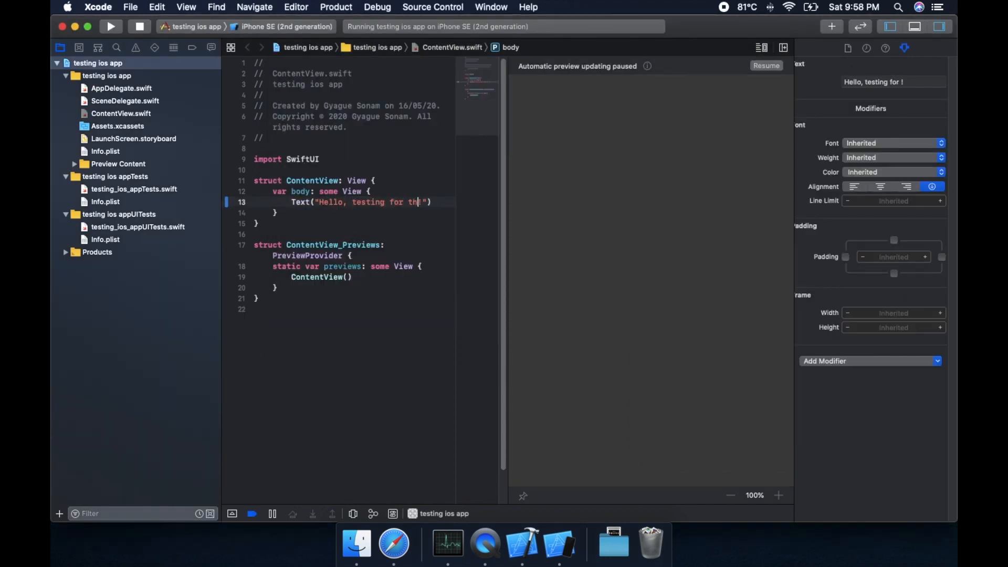
# - Set the greeting to 'Hello, testing for the world!' and relaunch so the simulator shows it
pyautogui.write('world!')
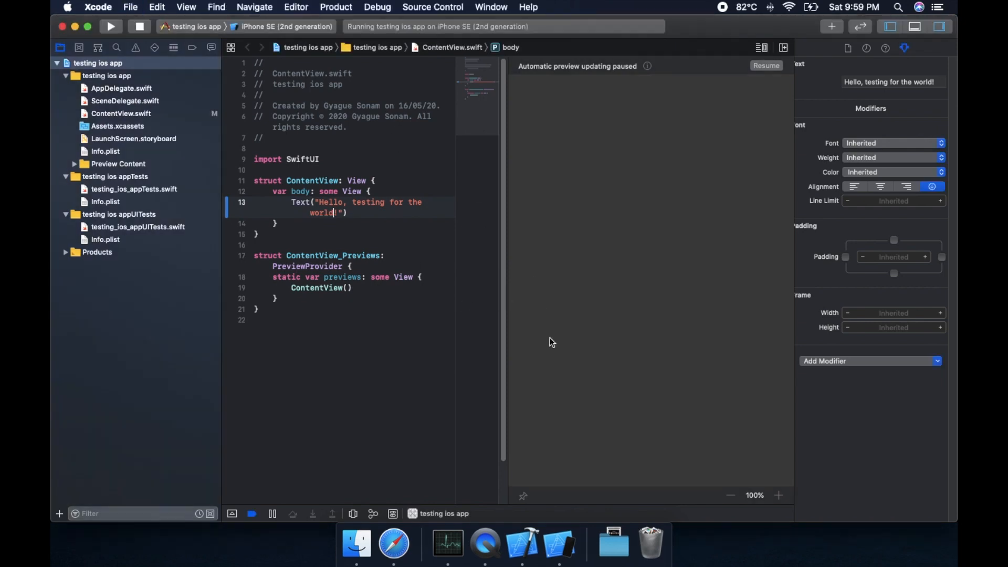
pyautogui.click(110, 26)
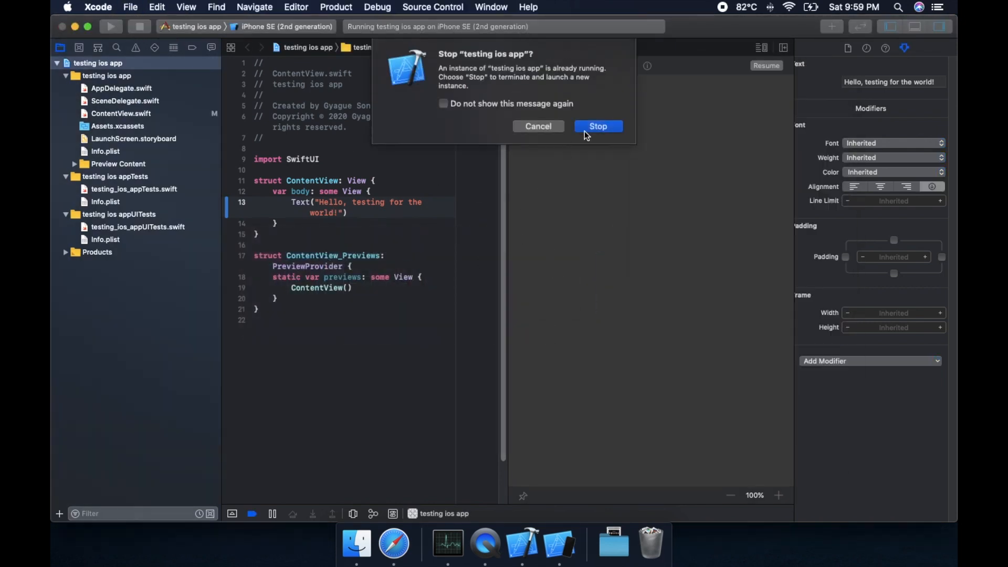
pyautogui.click(598, 126)
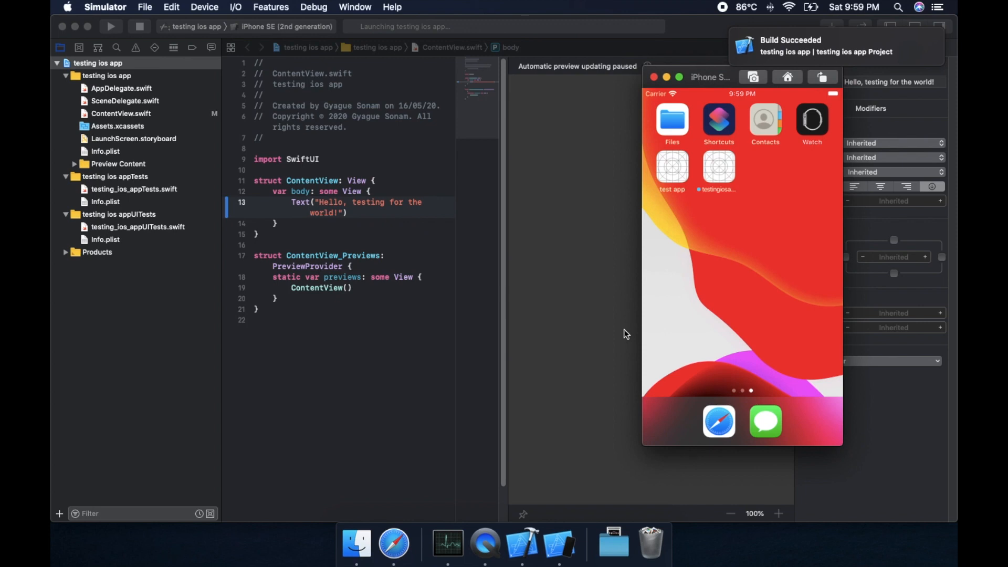
pyautogui.click(110, 26)
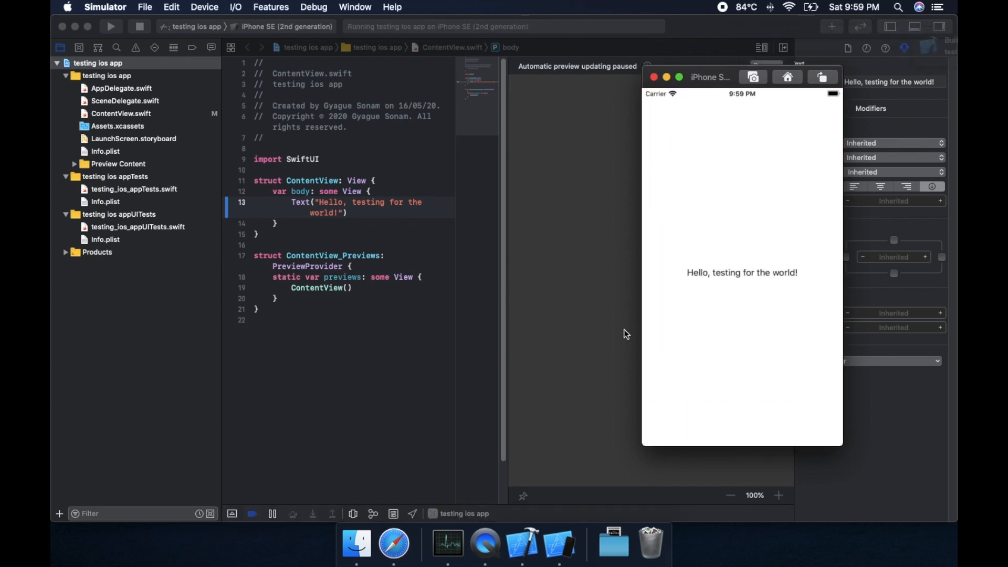
pyautogui.moveTo(356, 375)
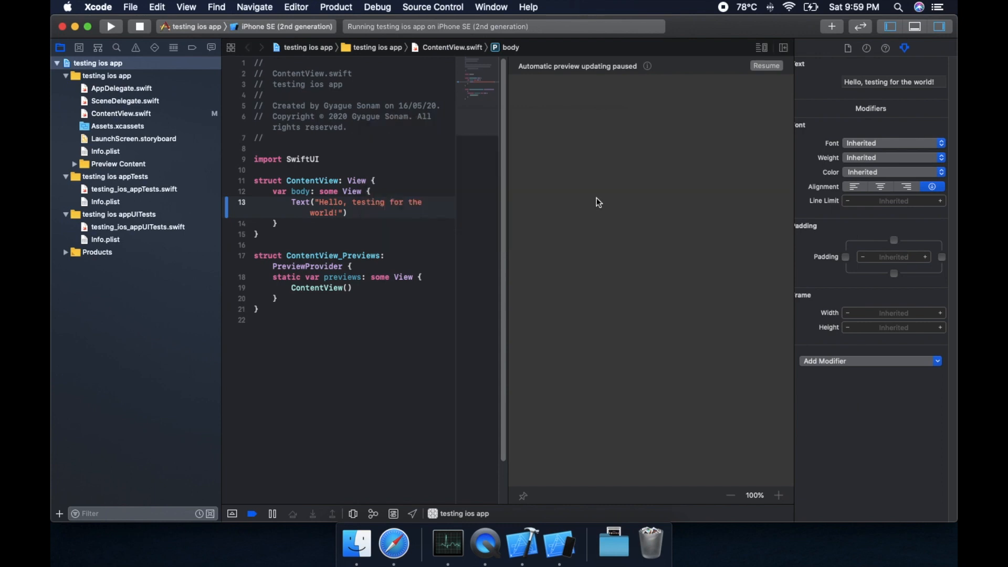
pyautogui.click(447, 543)
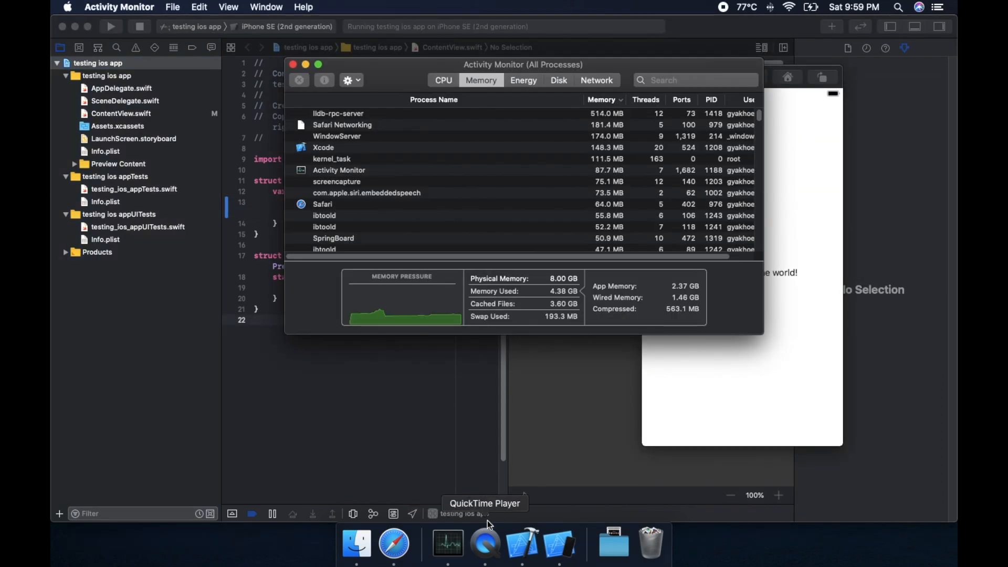
# - Compare CPU and memory load (Xcode ~157 MB), then close Activity Monitor and the Xcode project
pyautogui.click(442, 80)
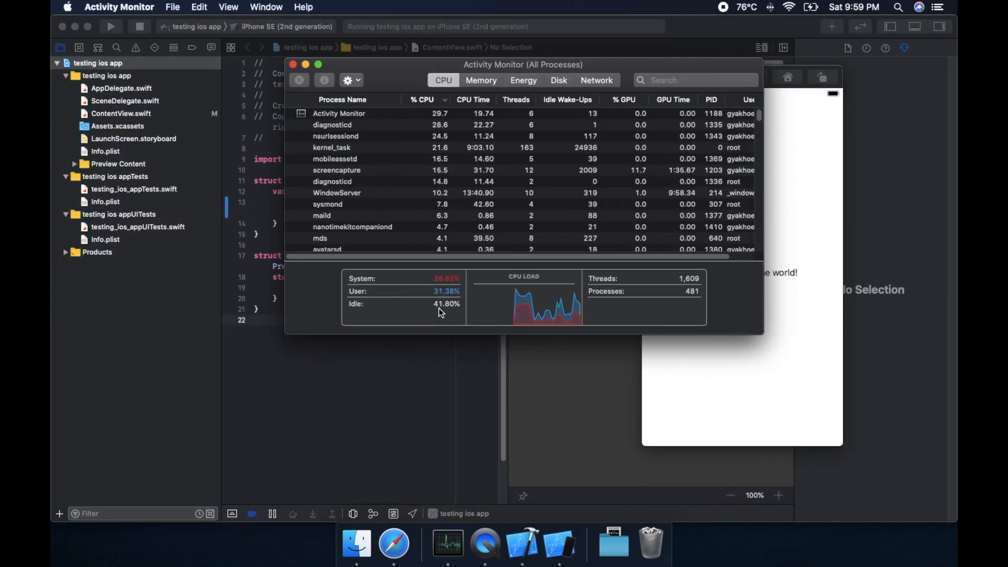
pyautogui.click(480, 80)
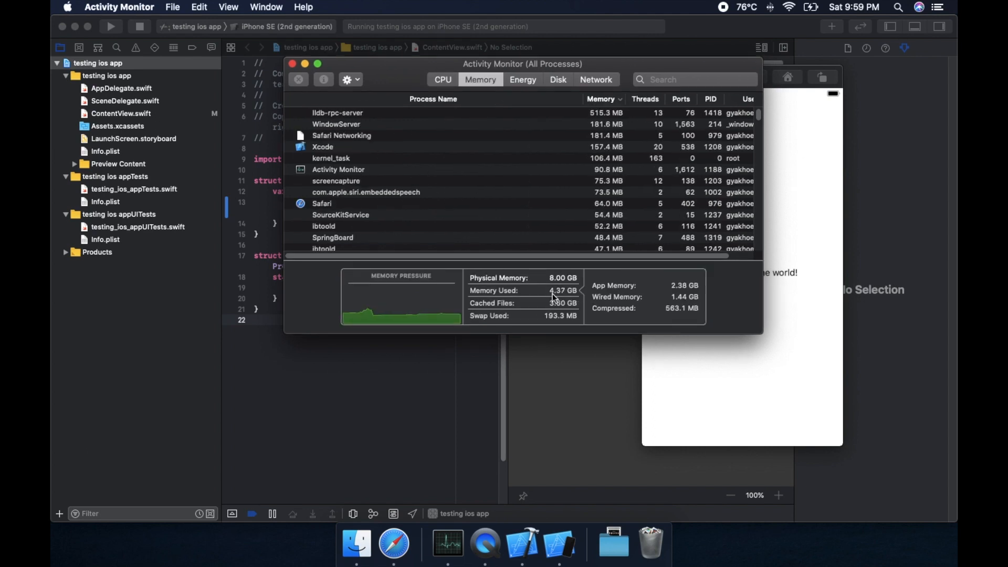
pyautogui.click(290, 64)
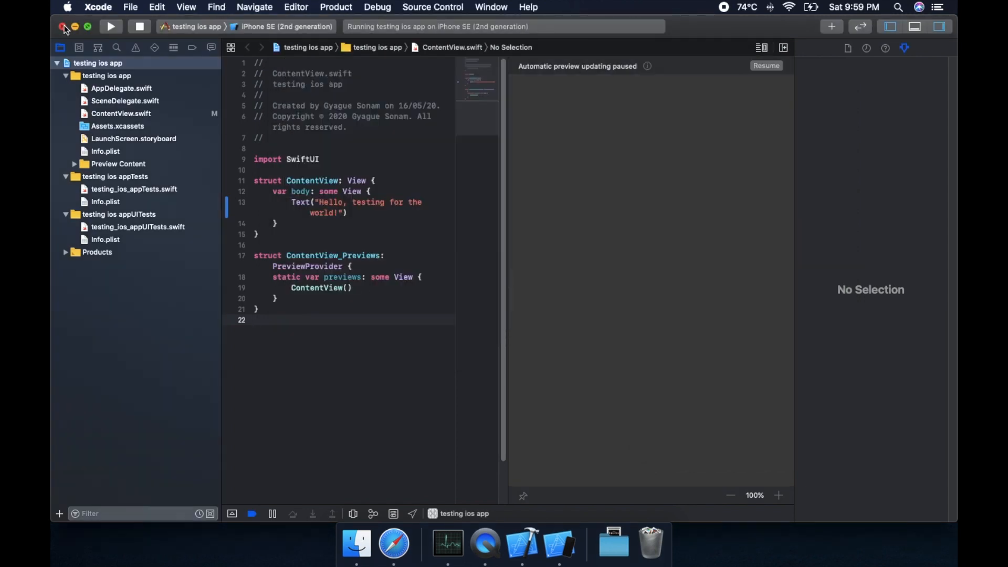
pyautogui.click(64, 26)
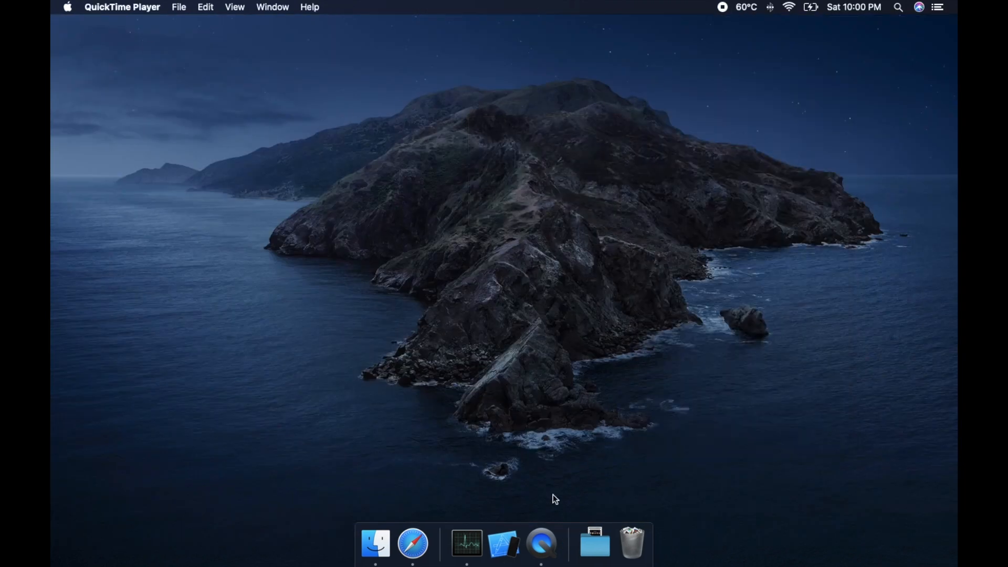
# - Launch Visual Studio Code from the Dock so its Welcome page appears
pyautogui.click(541, 543)
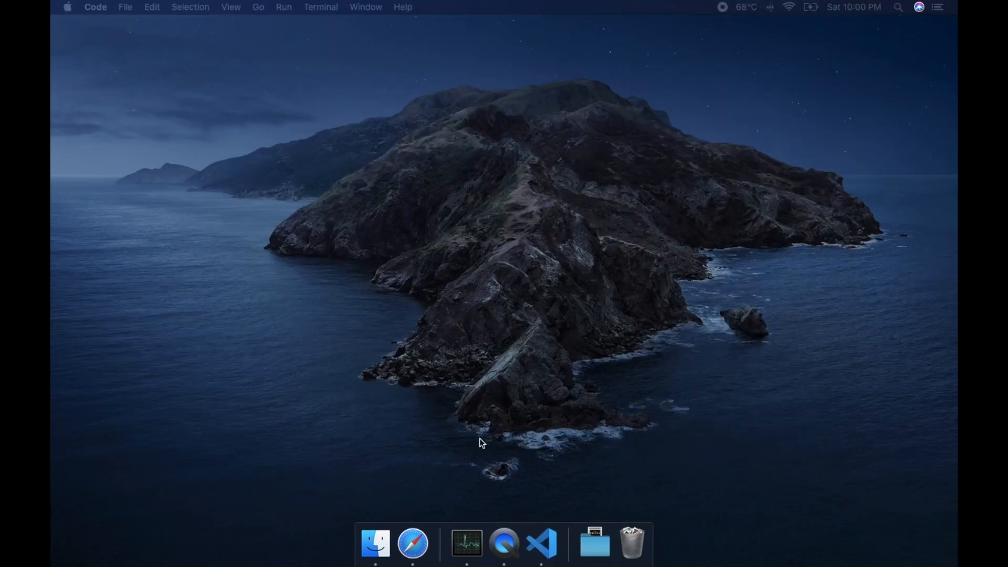
pyautogui.click(540, 543)
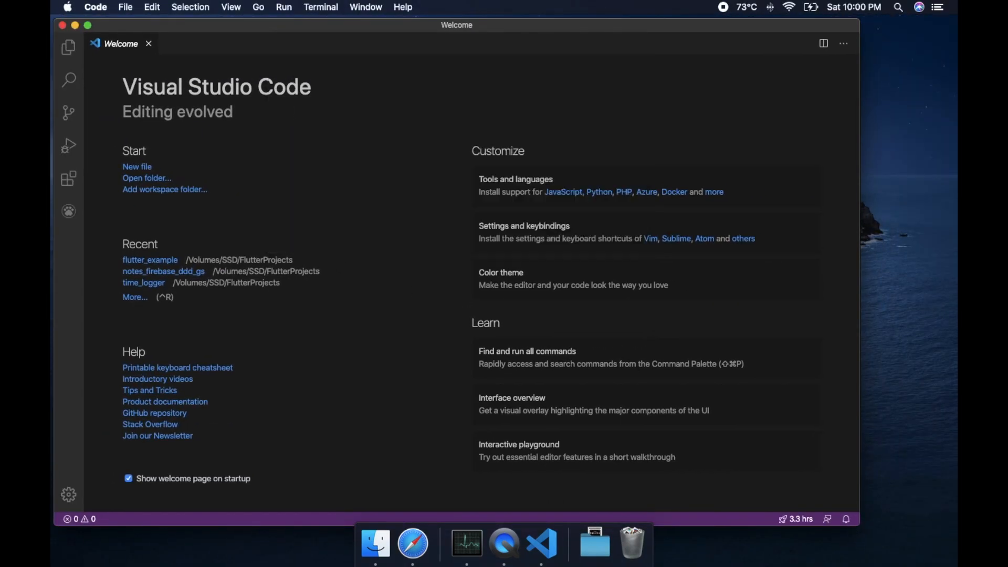
# - Name the Flutter project, choose its folder with Documents access allowed, and show its files in the Explorer
pyautogui.write('testing_projec')
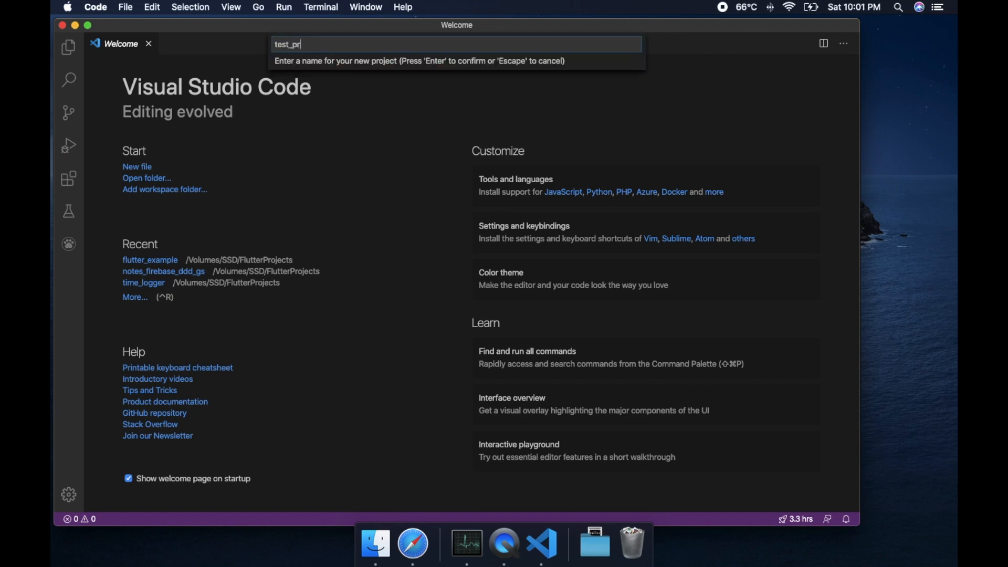
pyautogui.press('Enter')
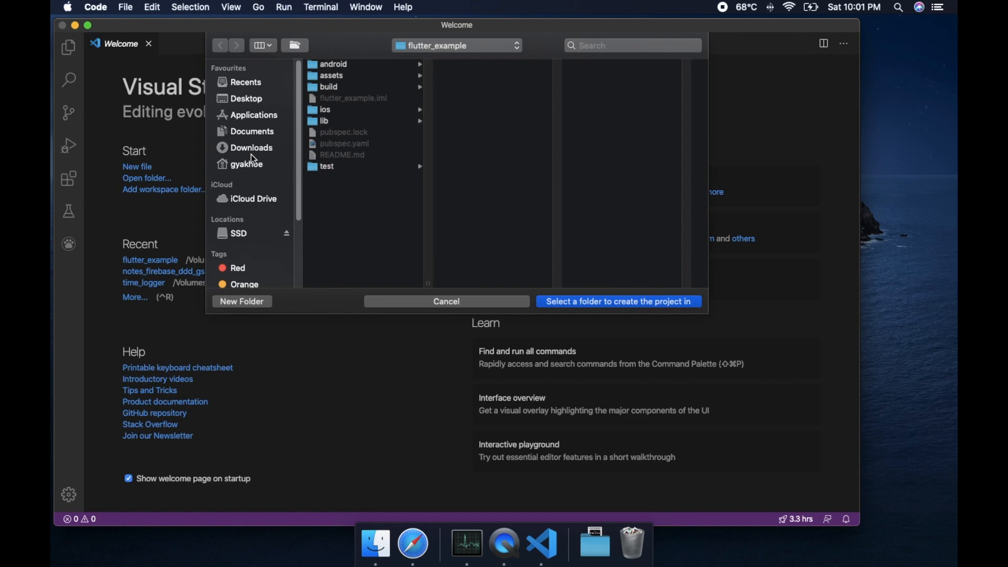
pyautogui.click(251, 131)
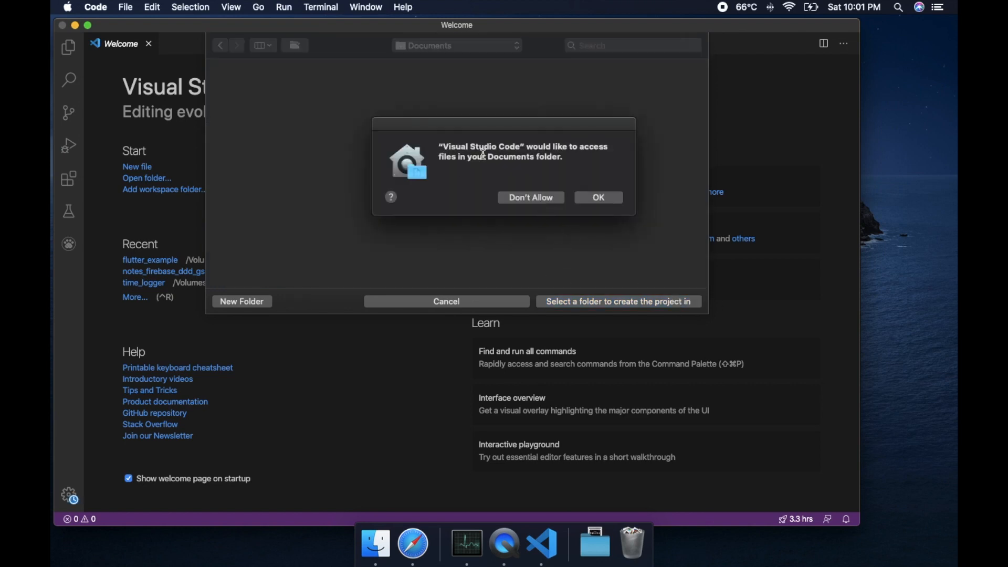
pyautogui.click(597, 198)
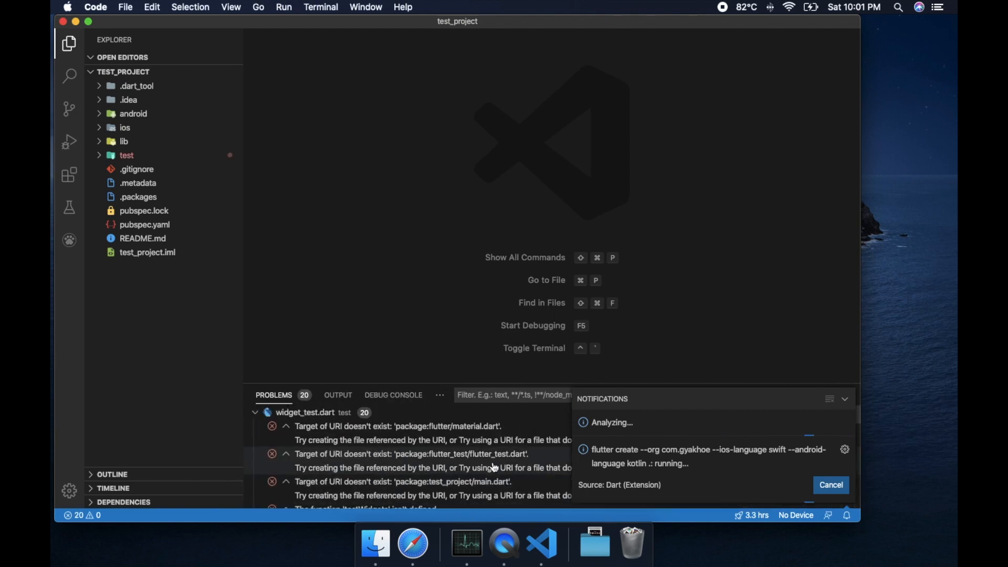
pyautogui.moveTo(494, 467)
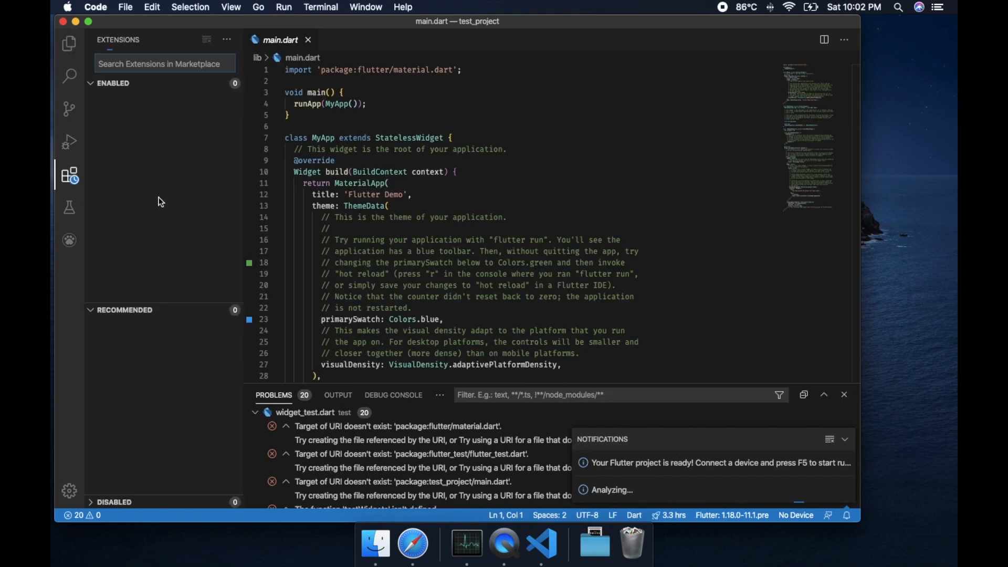
pyautogui.click(70, 42)
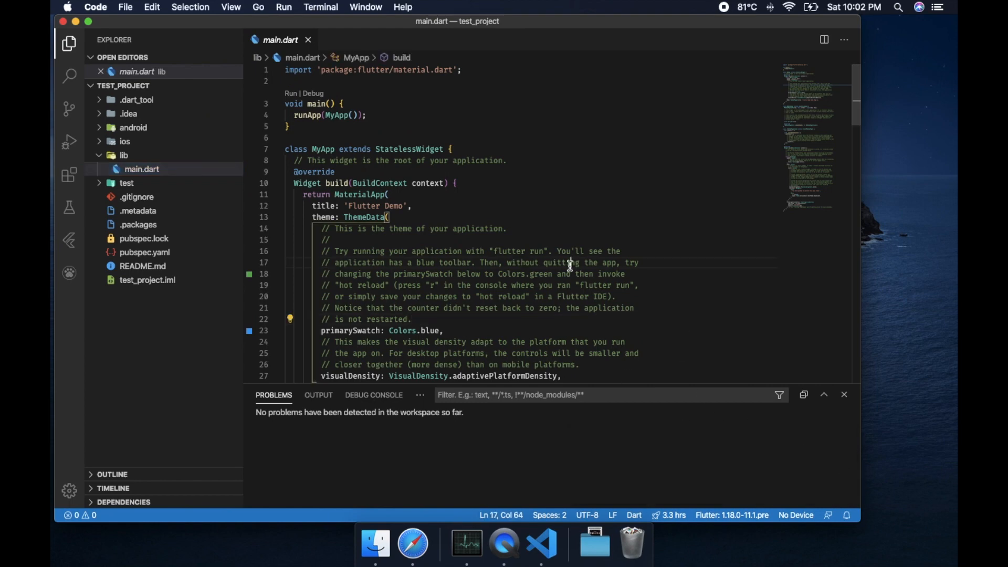
# - Start debugging the Flutter app on the iOS simulator and watch the Debug Console output
pyautogui.click(284, 7)
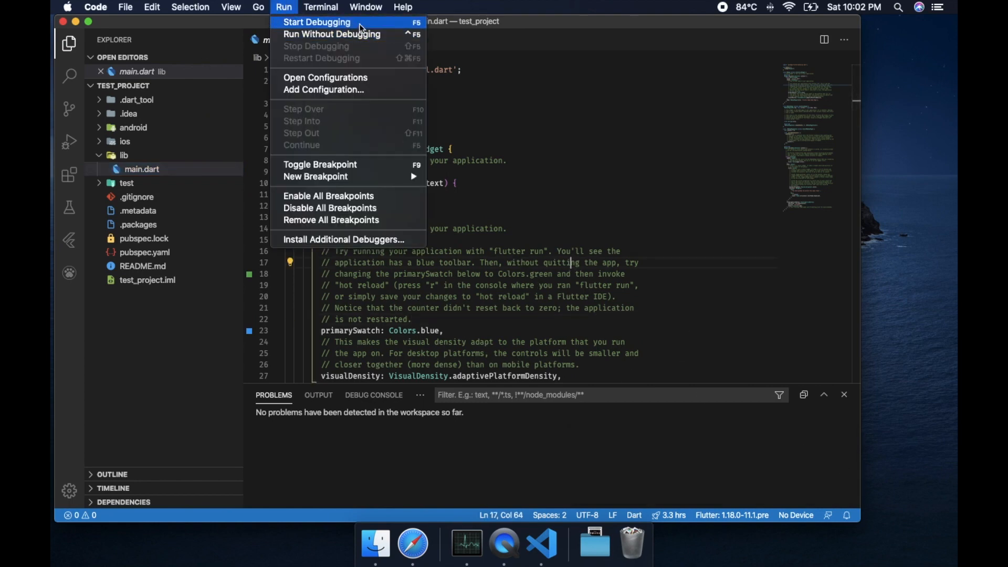
pyautogui.click(316, 22)
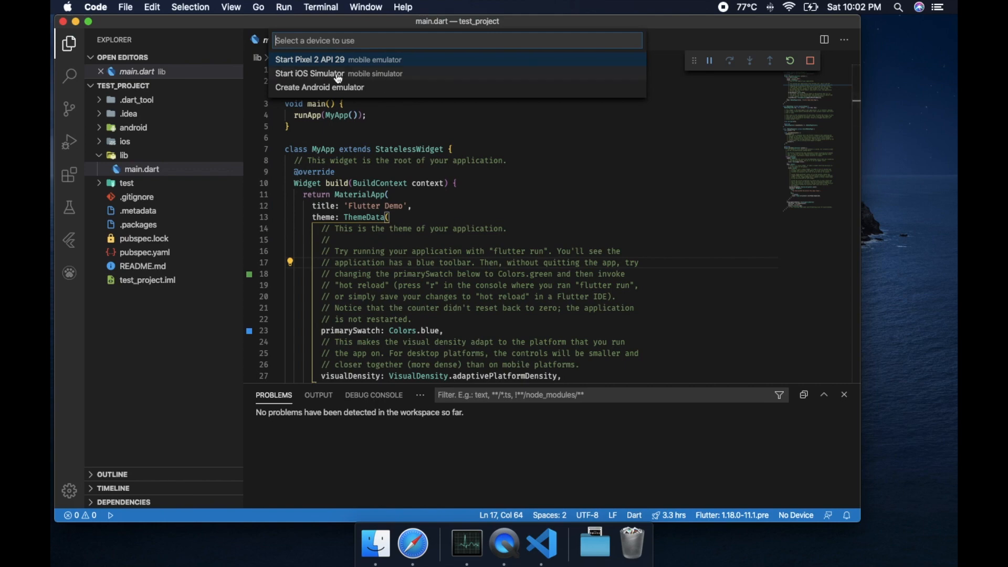
pyautogui.click(309, 73)
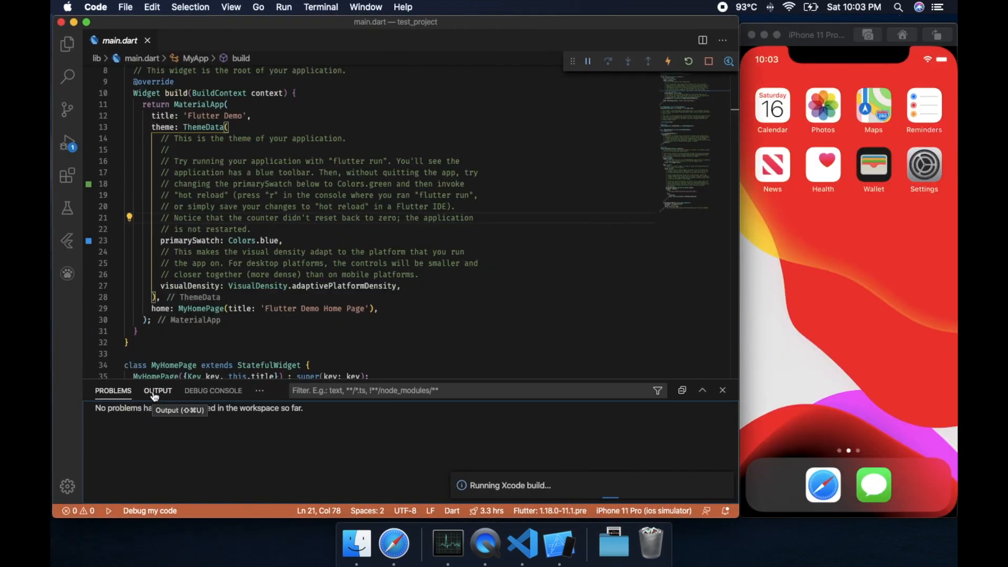
pyautogui.click(213, 390)
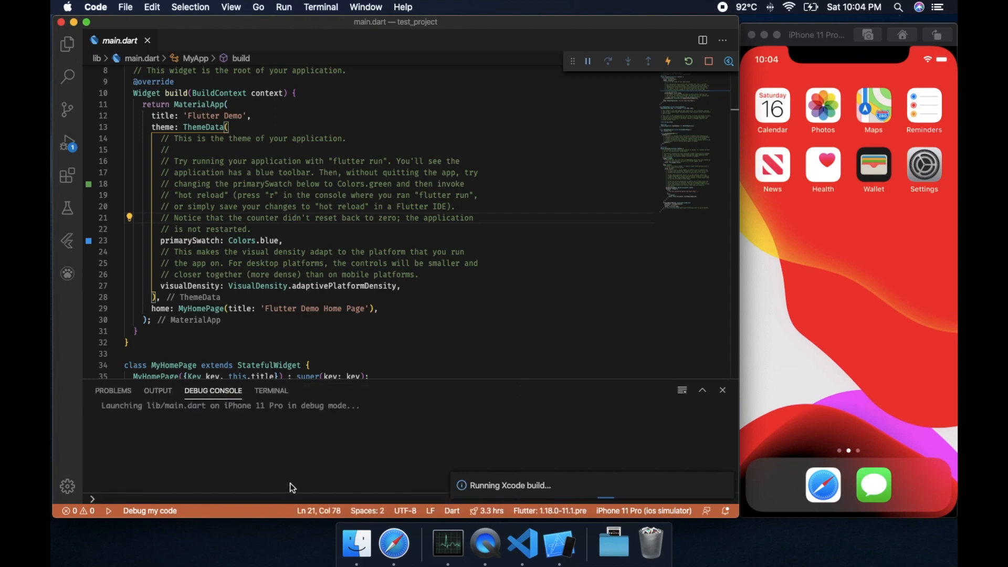
pyautogui.moveTo(302, 482)
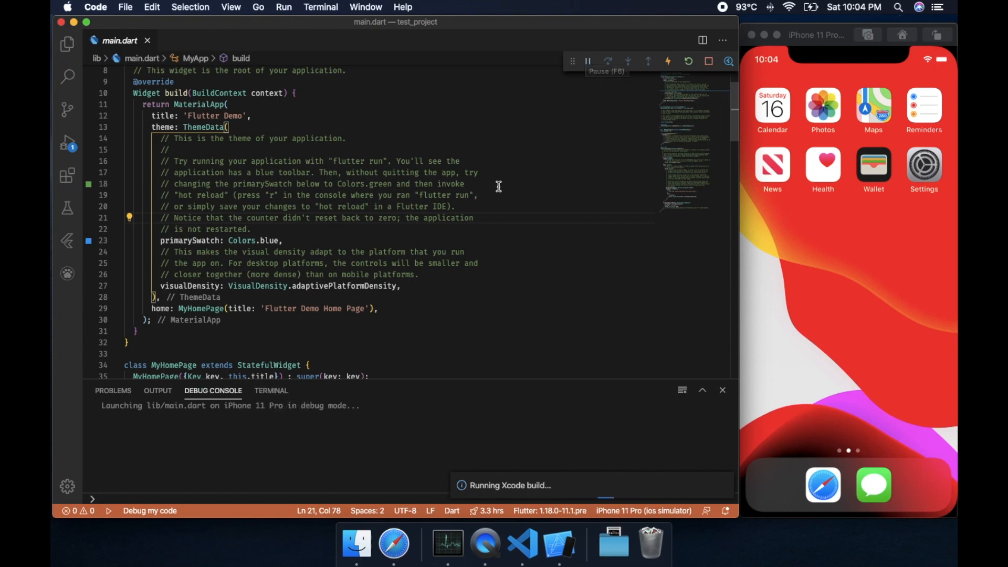
pyautogui.moveTo(447, 542)
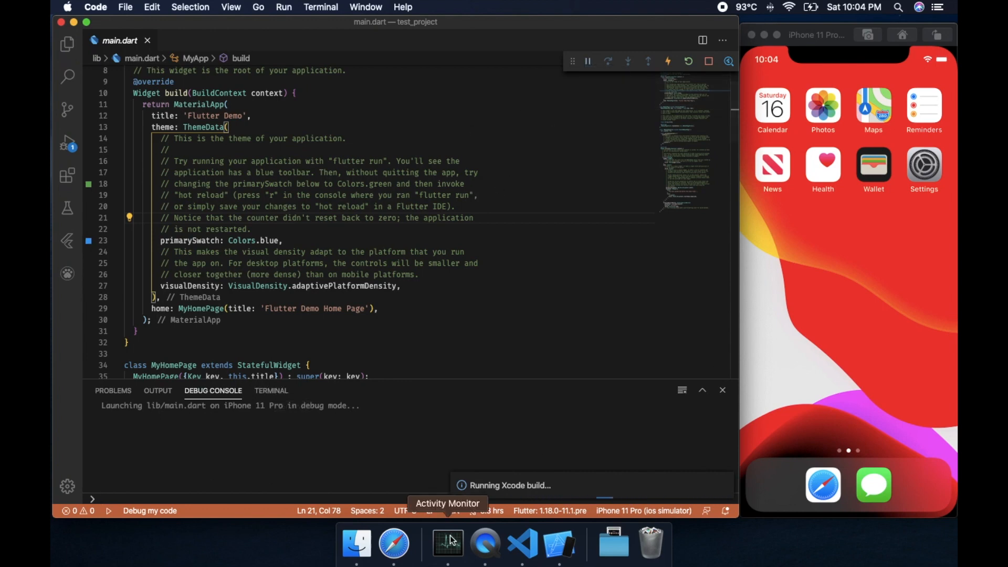
# - Check CPU and Memory usage of the dart processes in Activity Monitor, then return to the editor
pyautogui.click(447, 542)
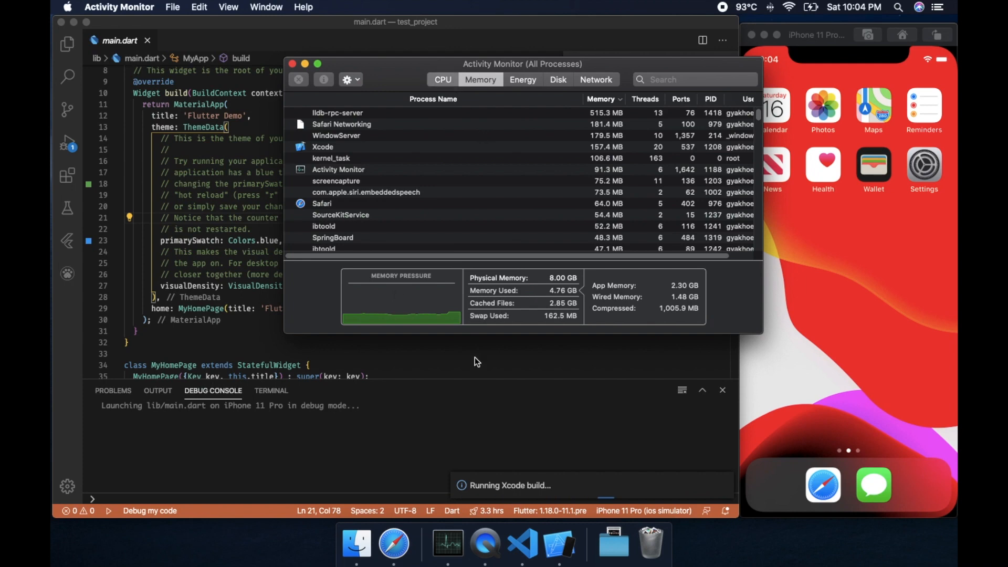
pyautogui.click(454, 80)
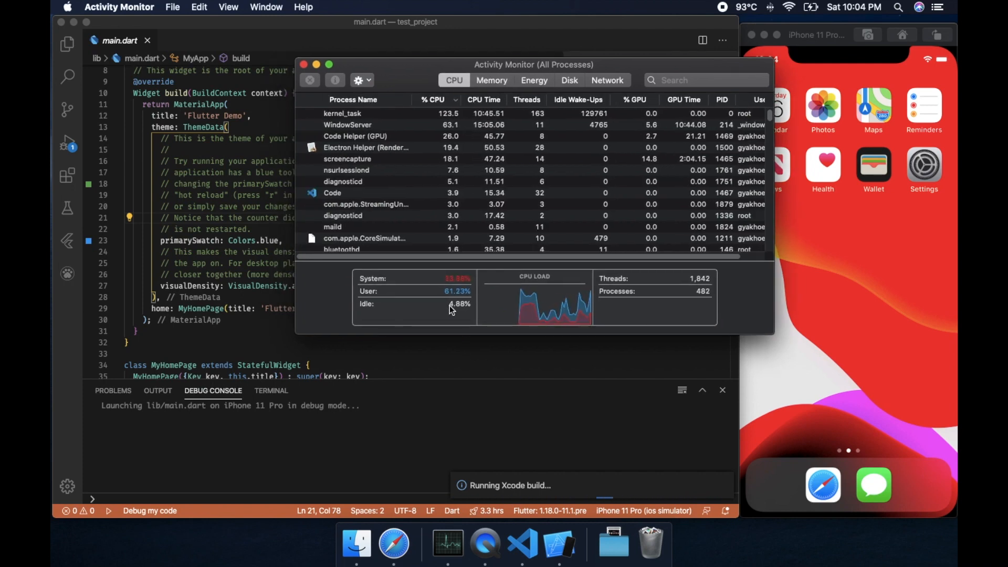
pyautogui.moveTo(502, 88)
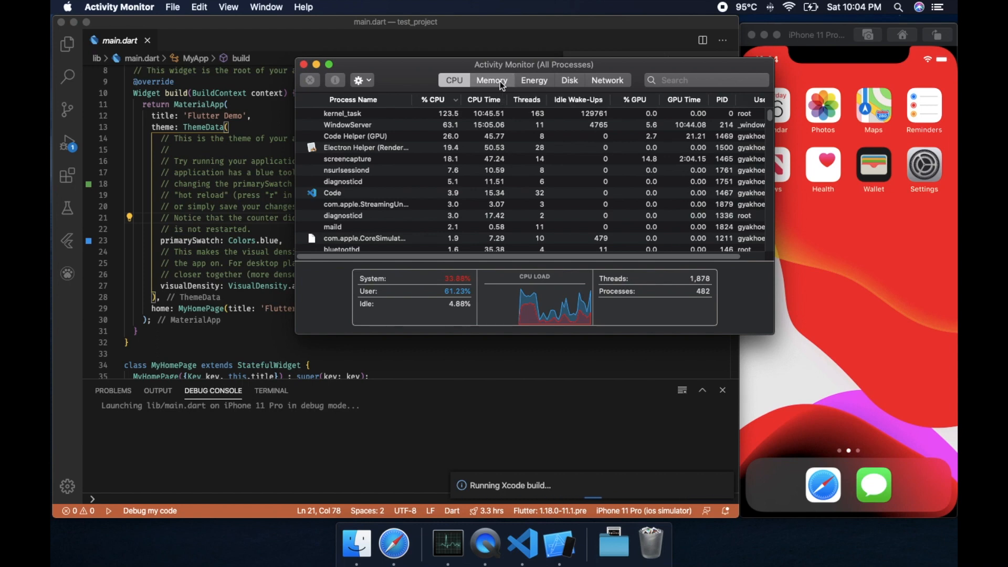
pyautogui.click(491, 80)
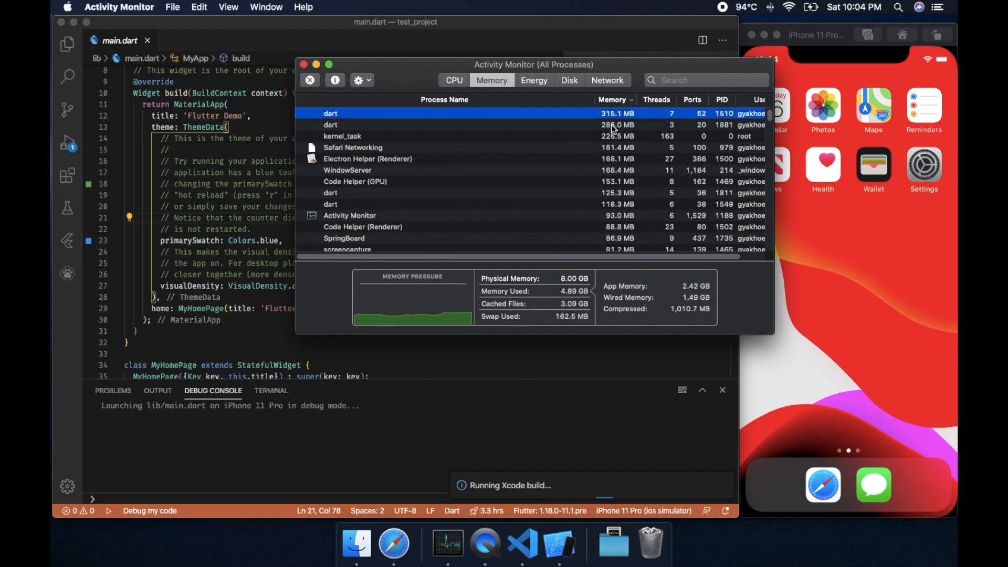
pyautogui.click(453, 80)
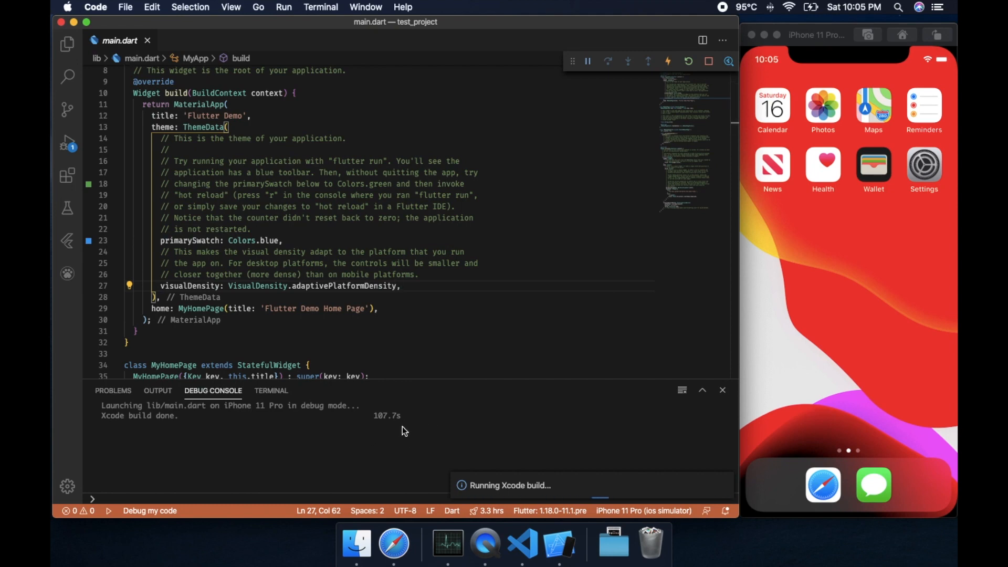
pyautogui.moveTo(505, 306)
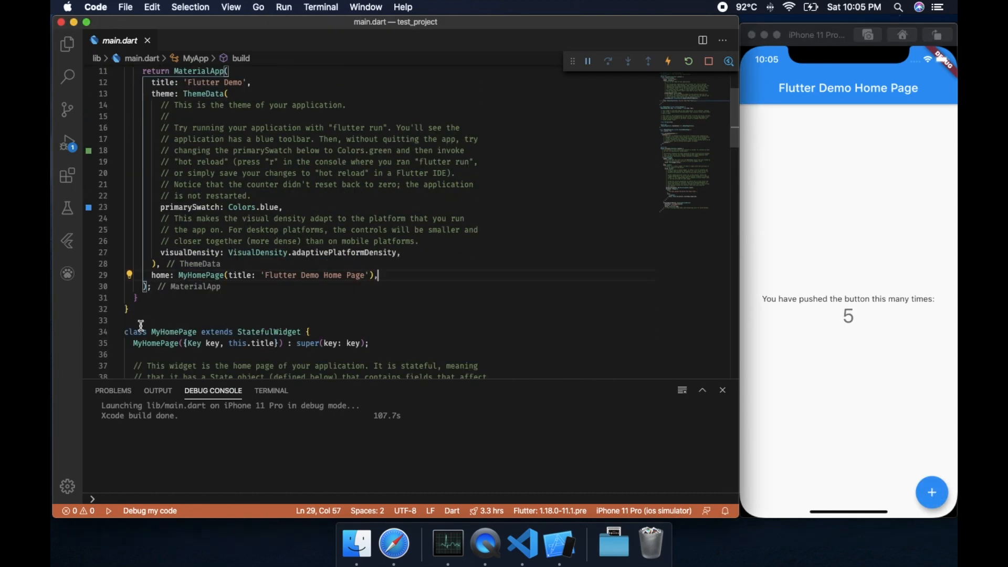
# - Begin a stateless widget snippet for NewHomePage below MyApp in main.dart
pyautogui.write('statl')
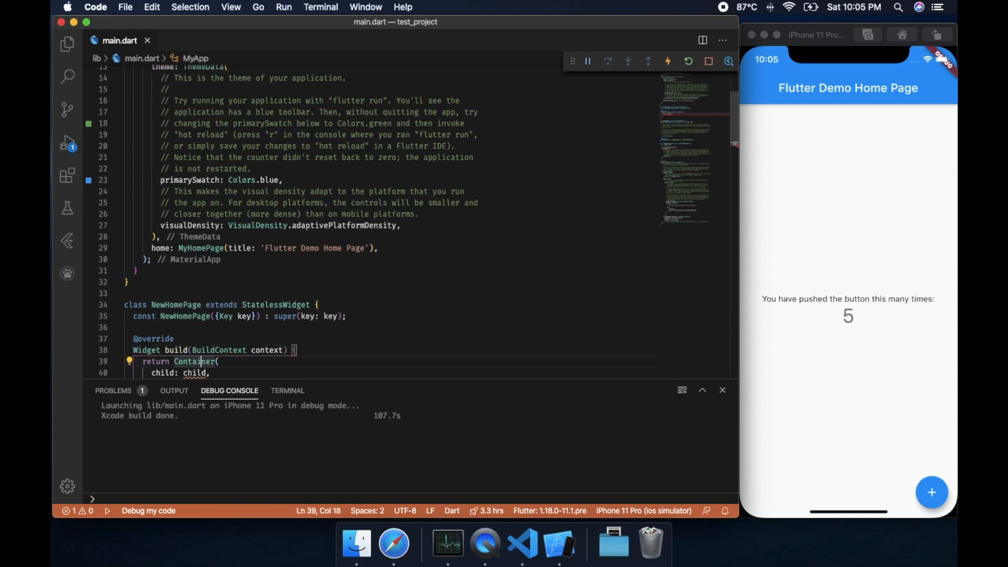
# - Write NewHomePage's Center with a Text child and set home to NewHomePage()
pyautogui.write('Center')
pyautogui.click(385, 373)
pyautogui.write('Y')
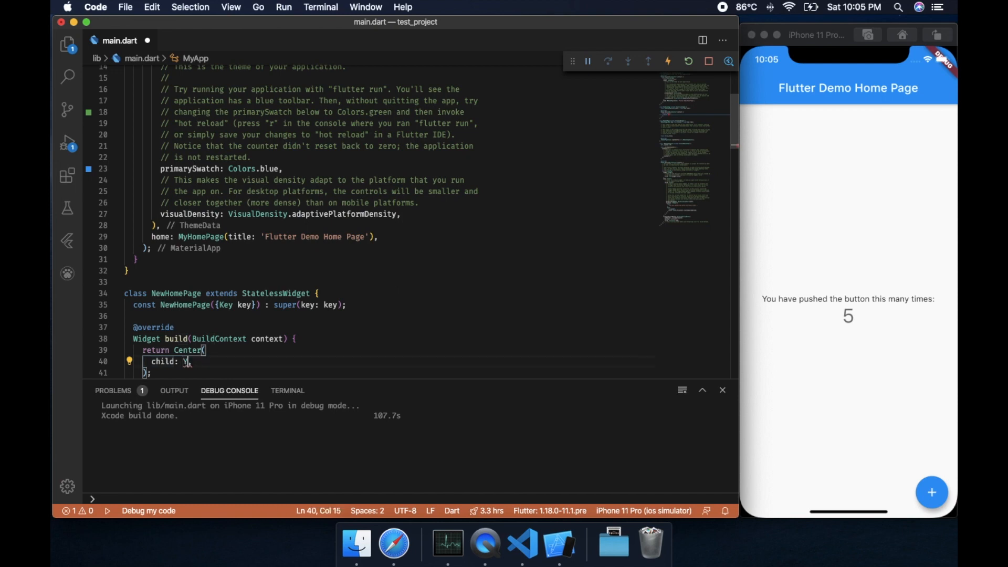
pyautogui.write("Text('Hellow')")
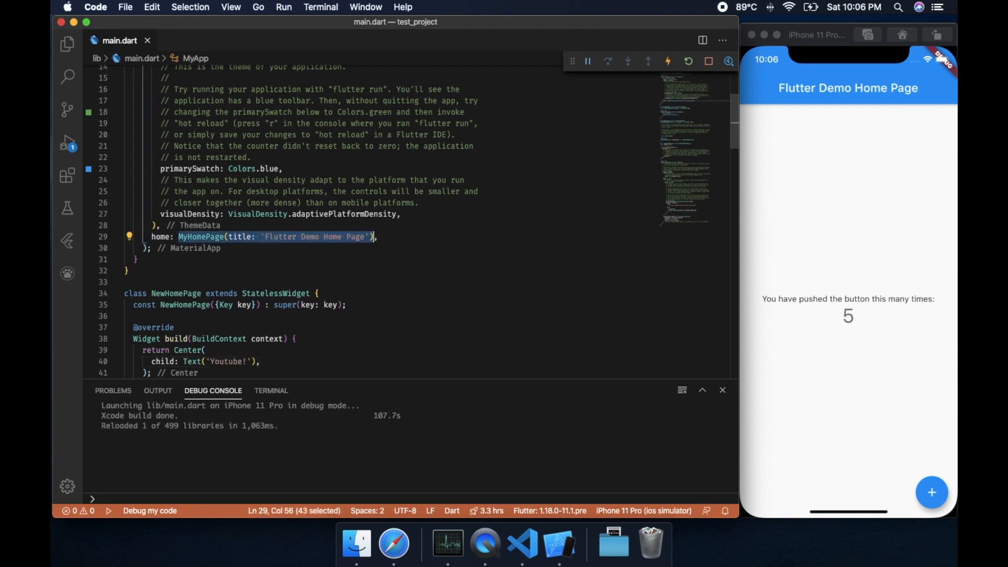
pyautogui.write('NewHomePage(),')
pyautogui.click(225, 349)
pyautogui.write('Scaffold')
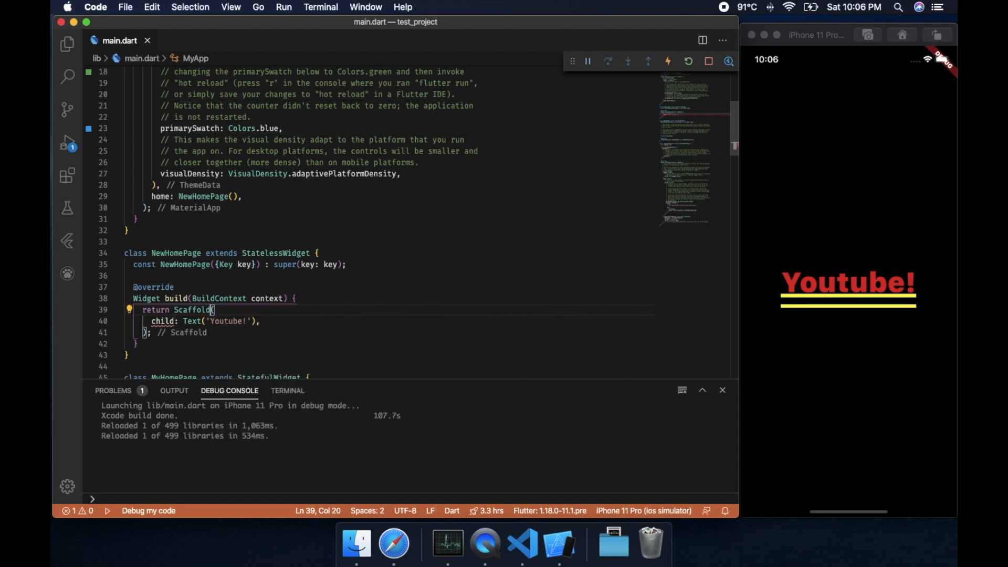
# - Give the Scaffold body a centered 'YOUTUBE!' text and hot reload it onto the simulator
pyautogui.write('body: Center(')
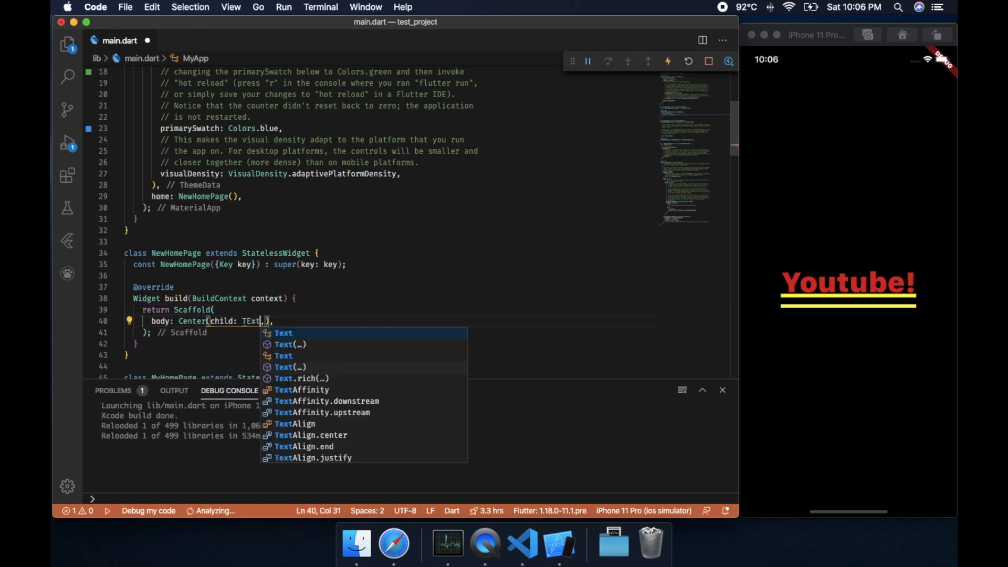
pyautogui.write("'YOUTUBE'")
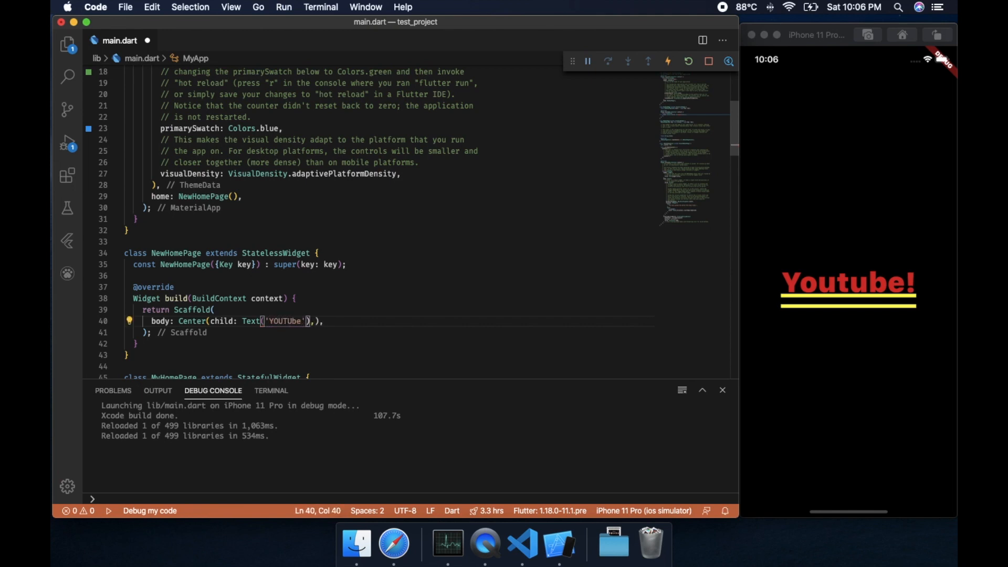
pyautogui.write('!! like comment and hsare')
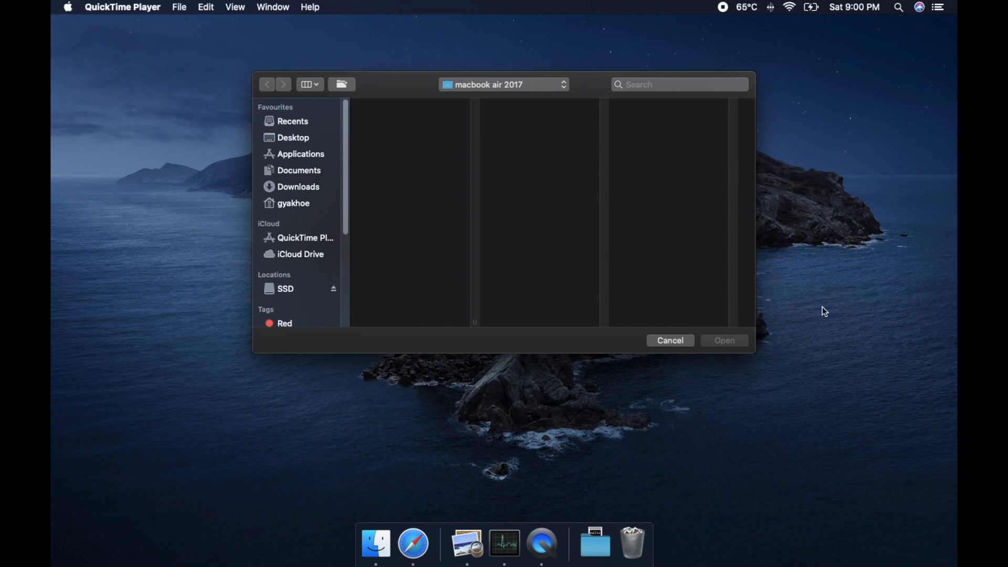
# - Dismiss the QuickTime open dialog and show About This Mac from the Apple menu
pyautogui.click(669, 340)
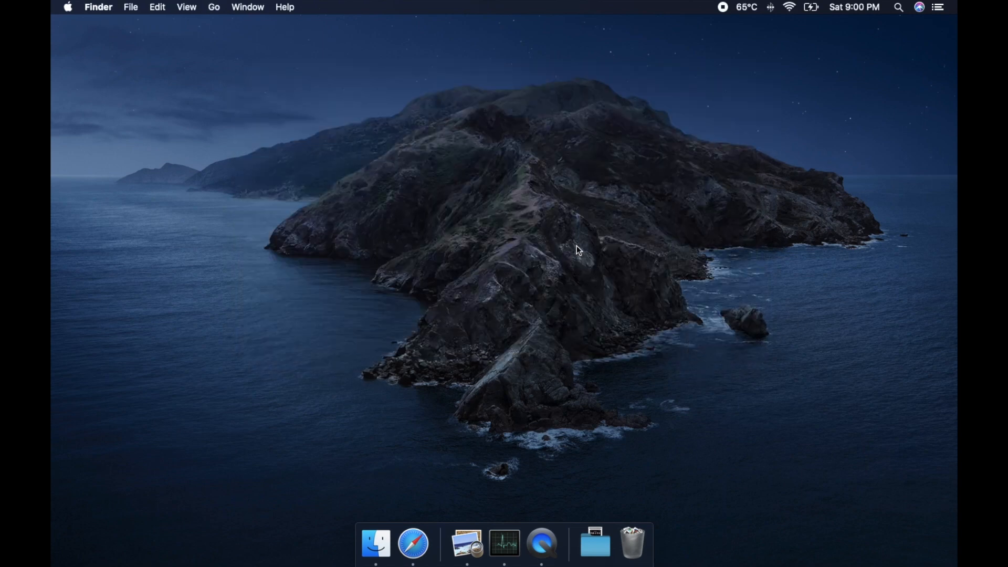
pyautogui.moveTo(399, 214)
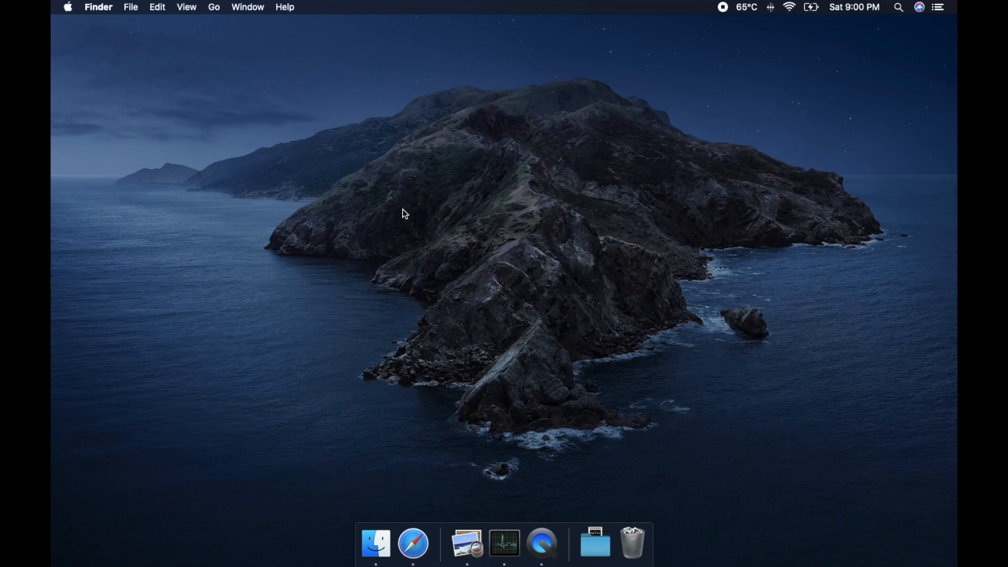
pyautogui.click(67, 7)
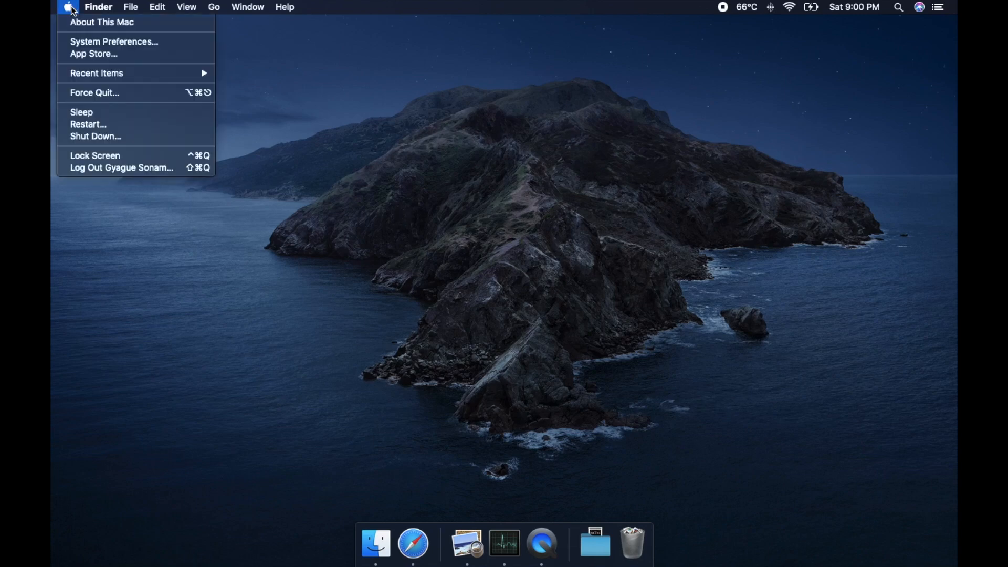
pyautogui.click(101, 22)
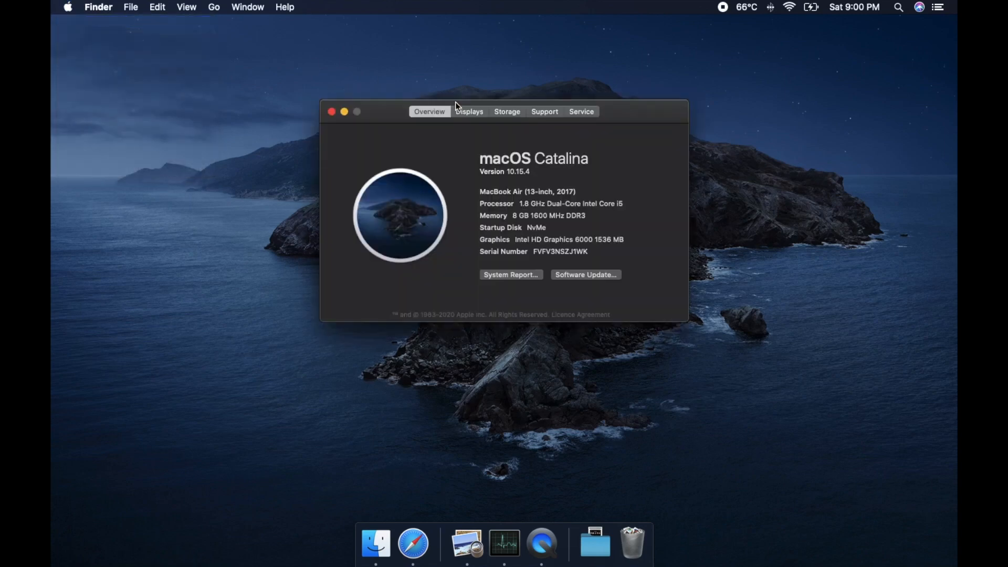